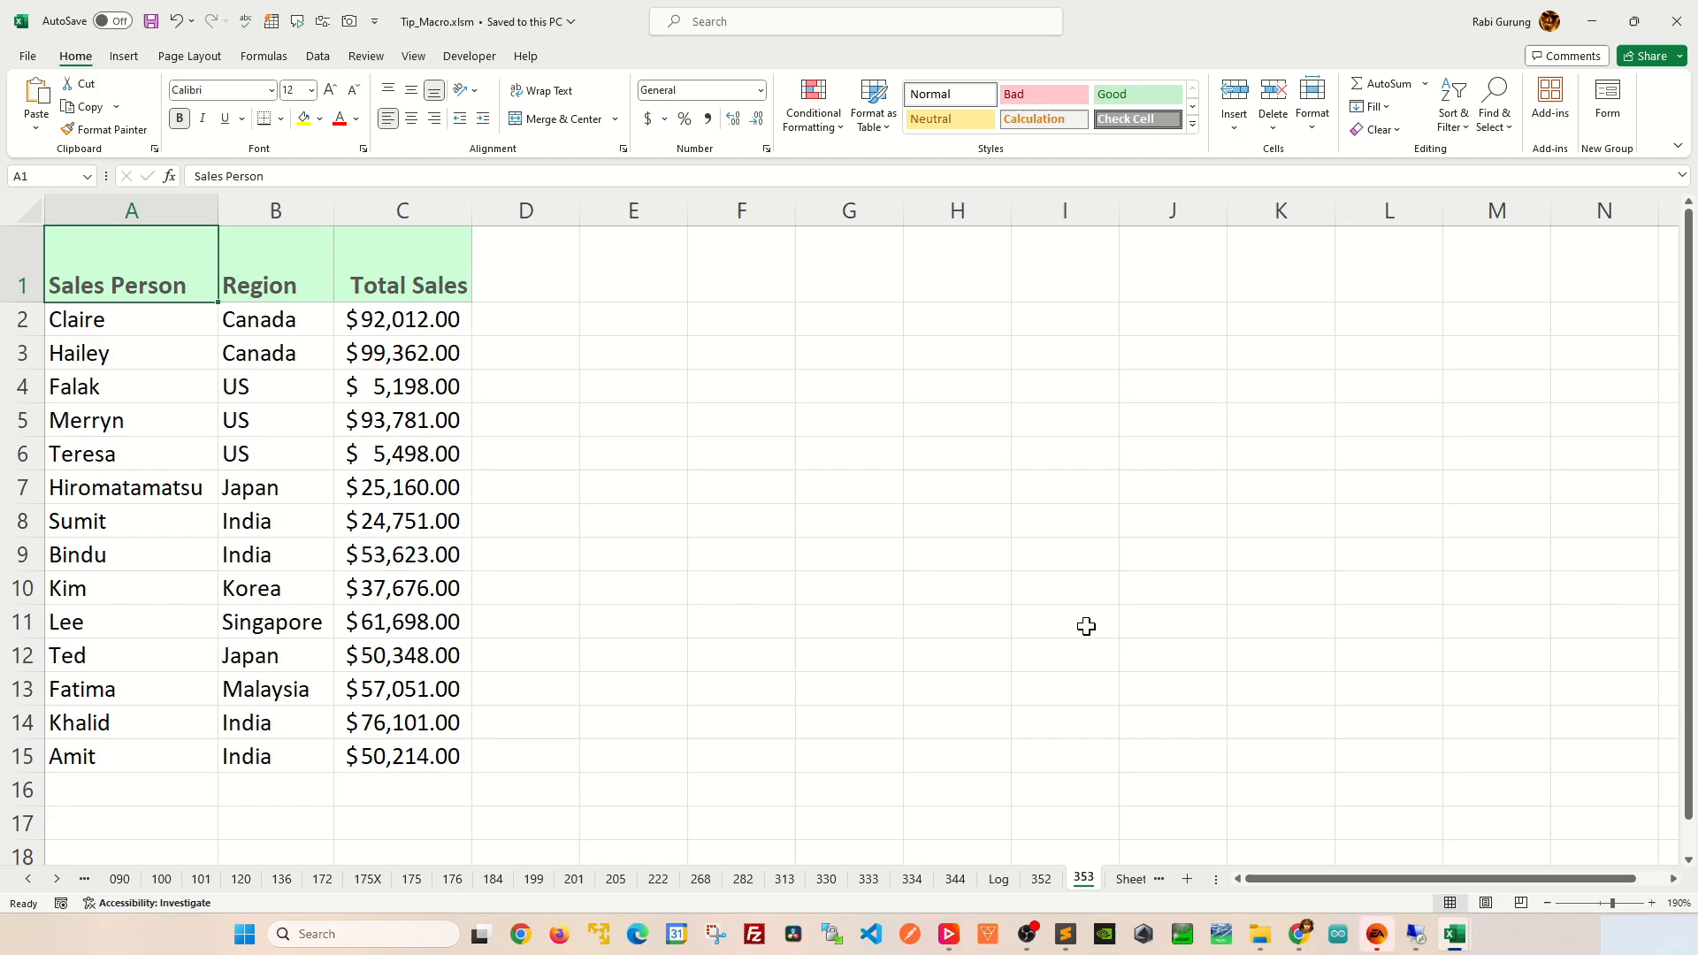
{"action": "mouse_move", "coordinate": [1091, 759]}
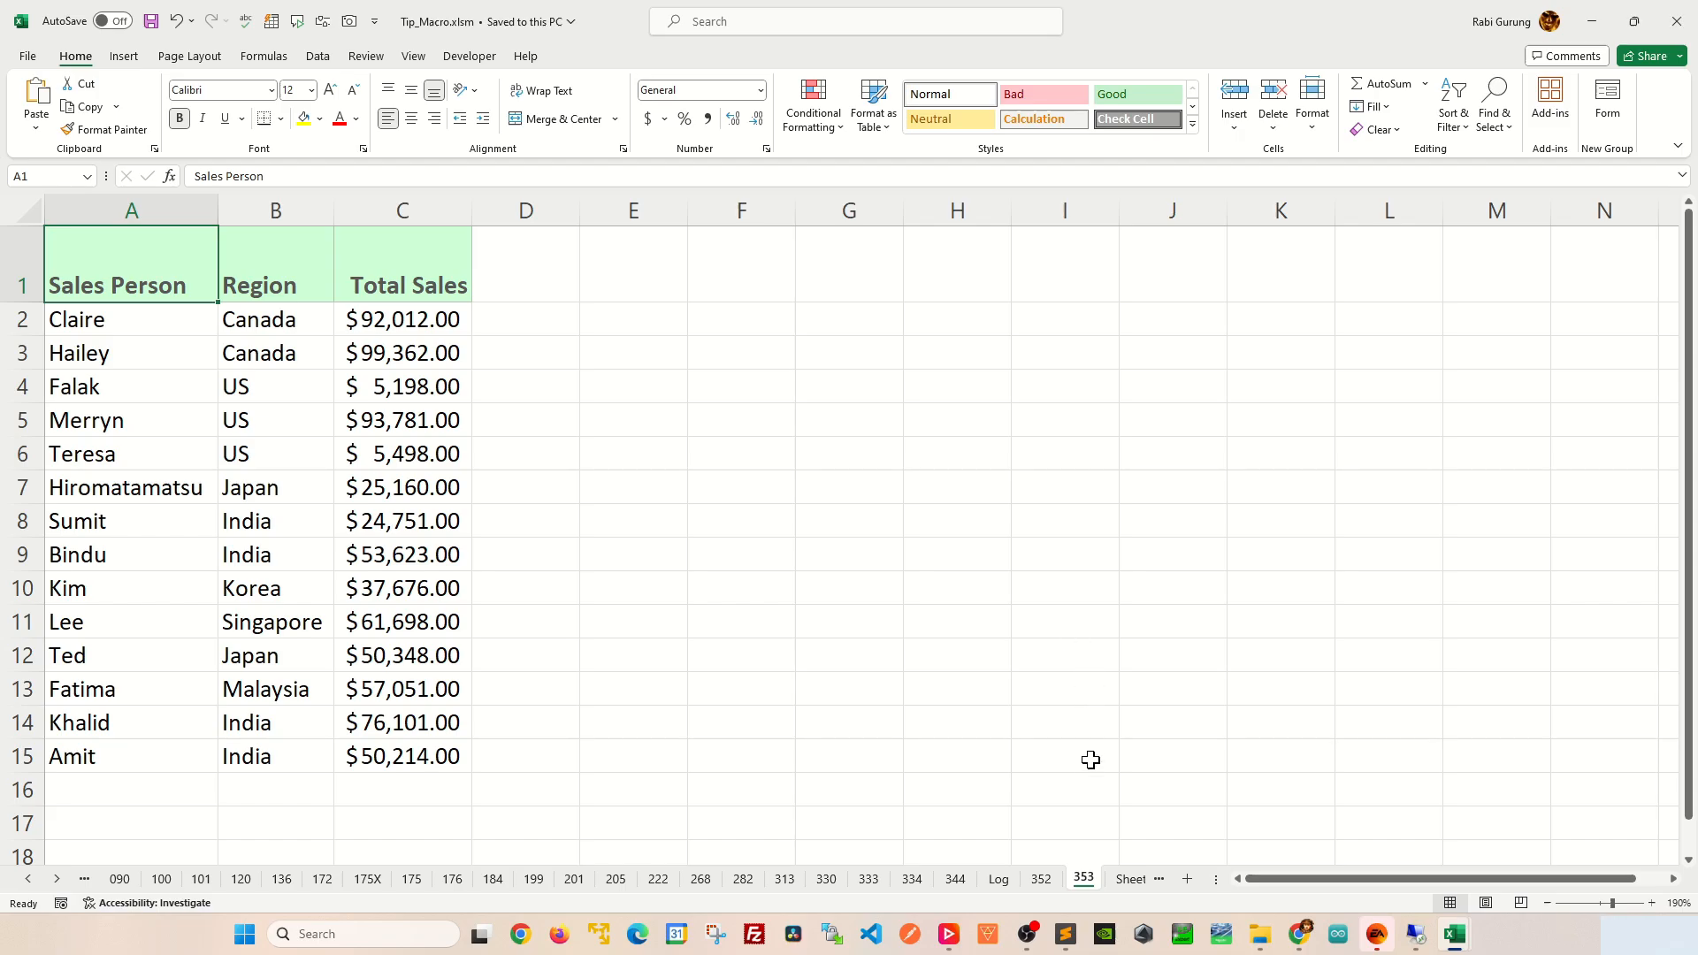
Step: Bring up the context menu of the 353 sheet tab
{"action": "right_click", "coordinate": [1081, 879]}
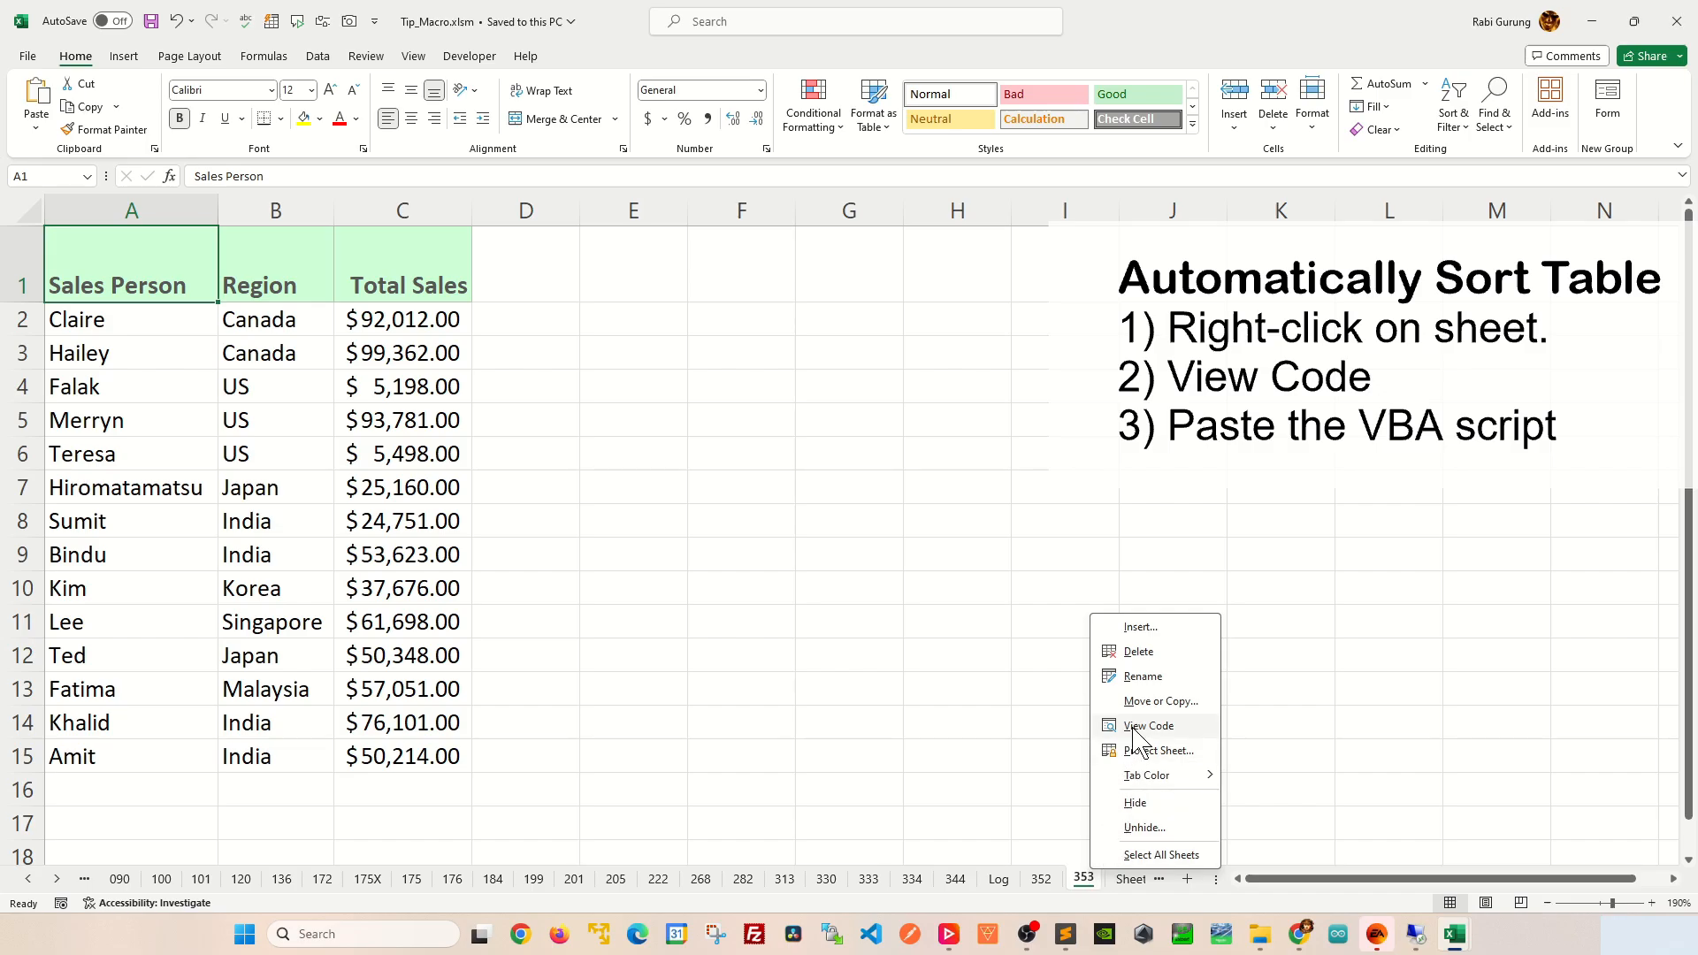
Step: Paste a Worksheet_Change macro sorting A:C by column C, xlDescending, into sheet 353's code
{"action": "left_click", "coordinate": [1148, 725]}
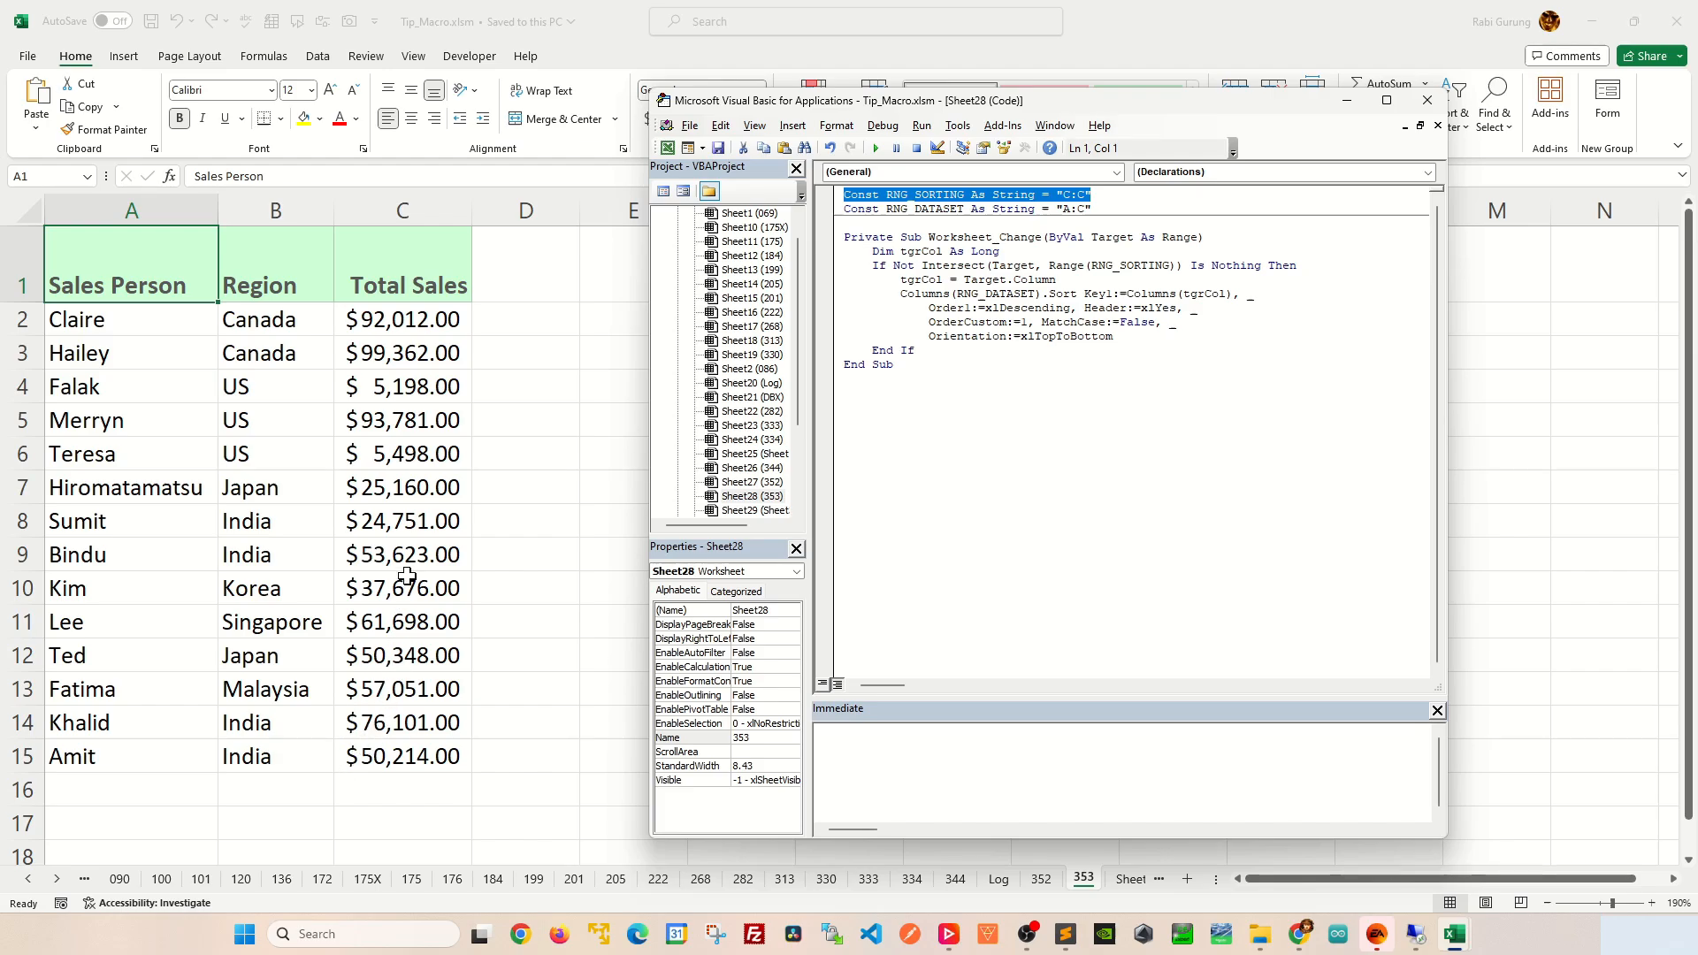
{"action": "mouse_move", "coordinate": [389, 483]}
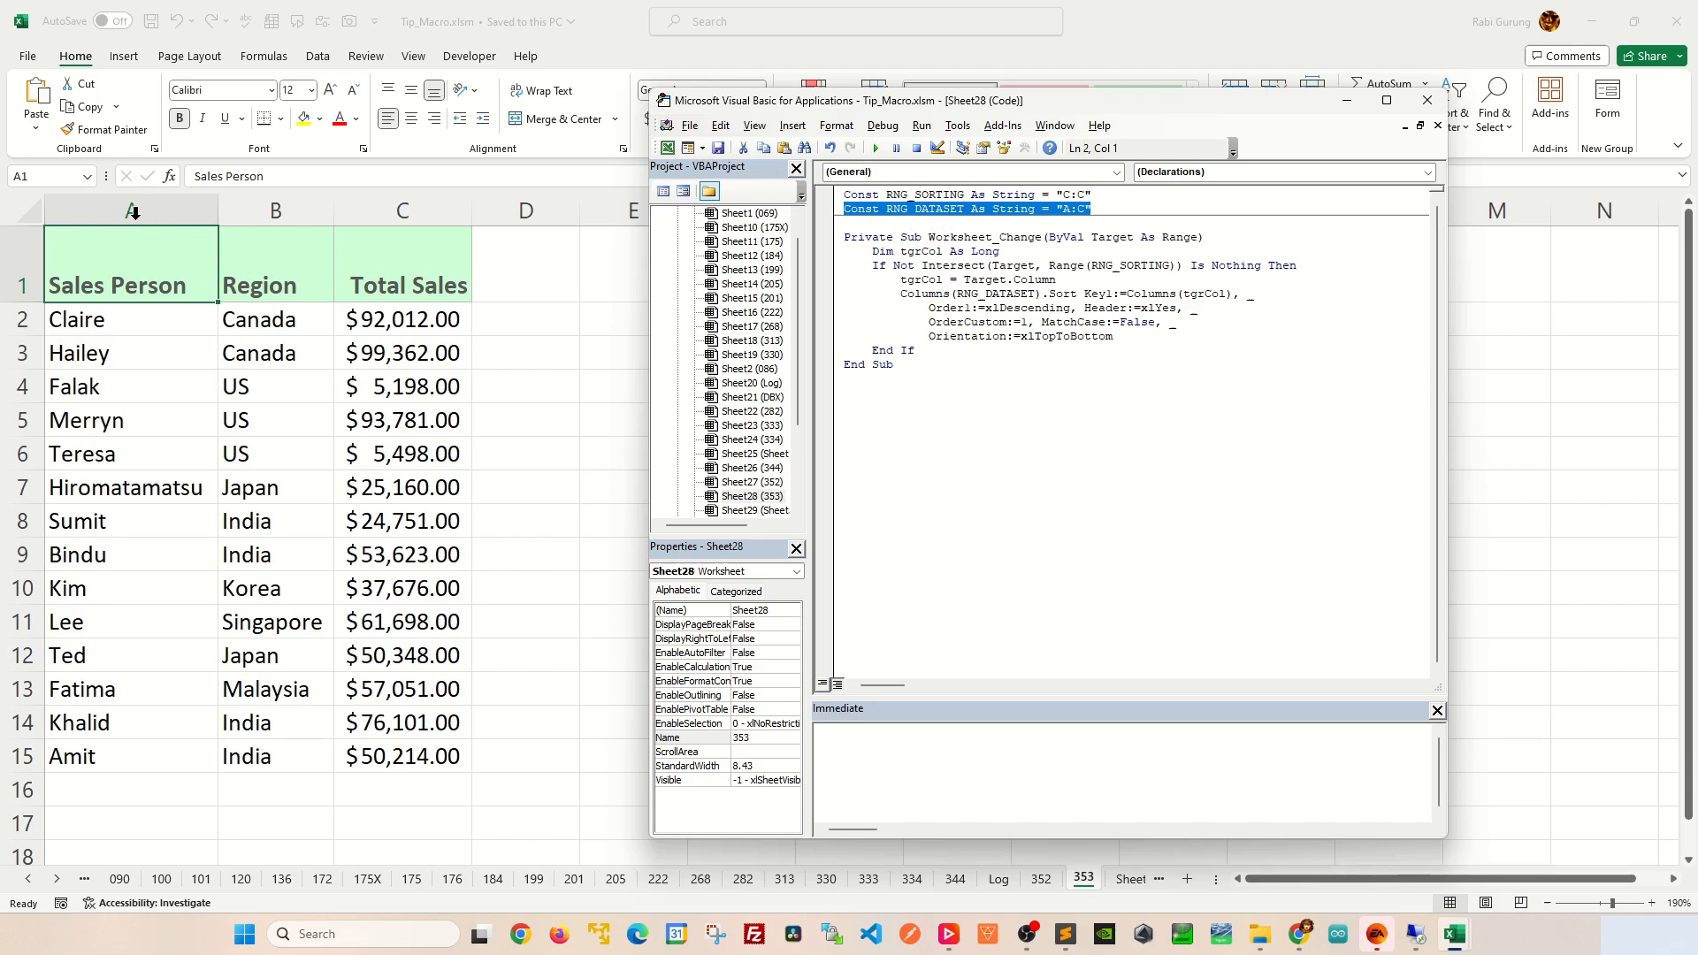
{"action": "mouse_move", "coordinate": [1073, 221]}
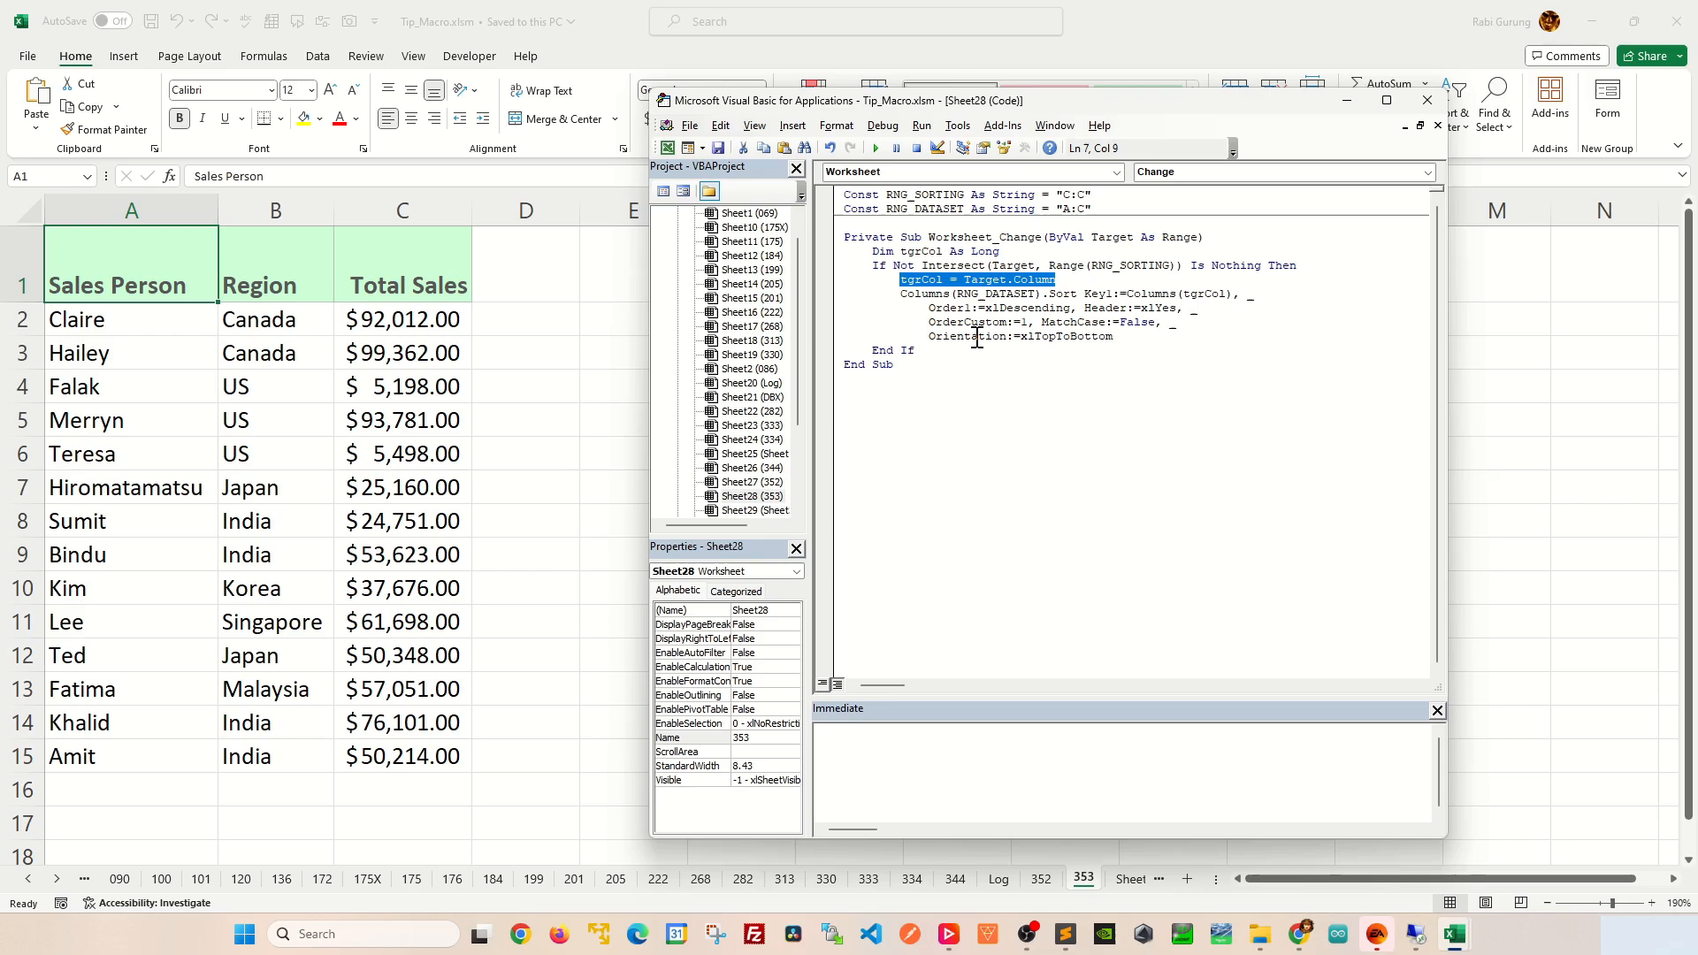
{"action": "mouse_move", "coordinate": [946, 339]}
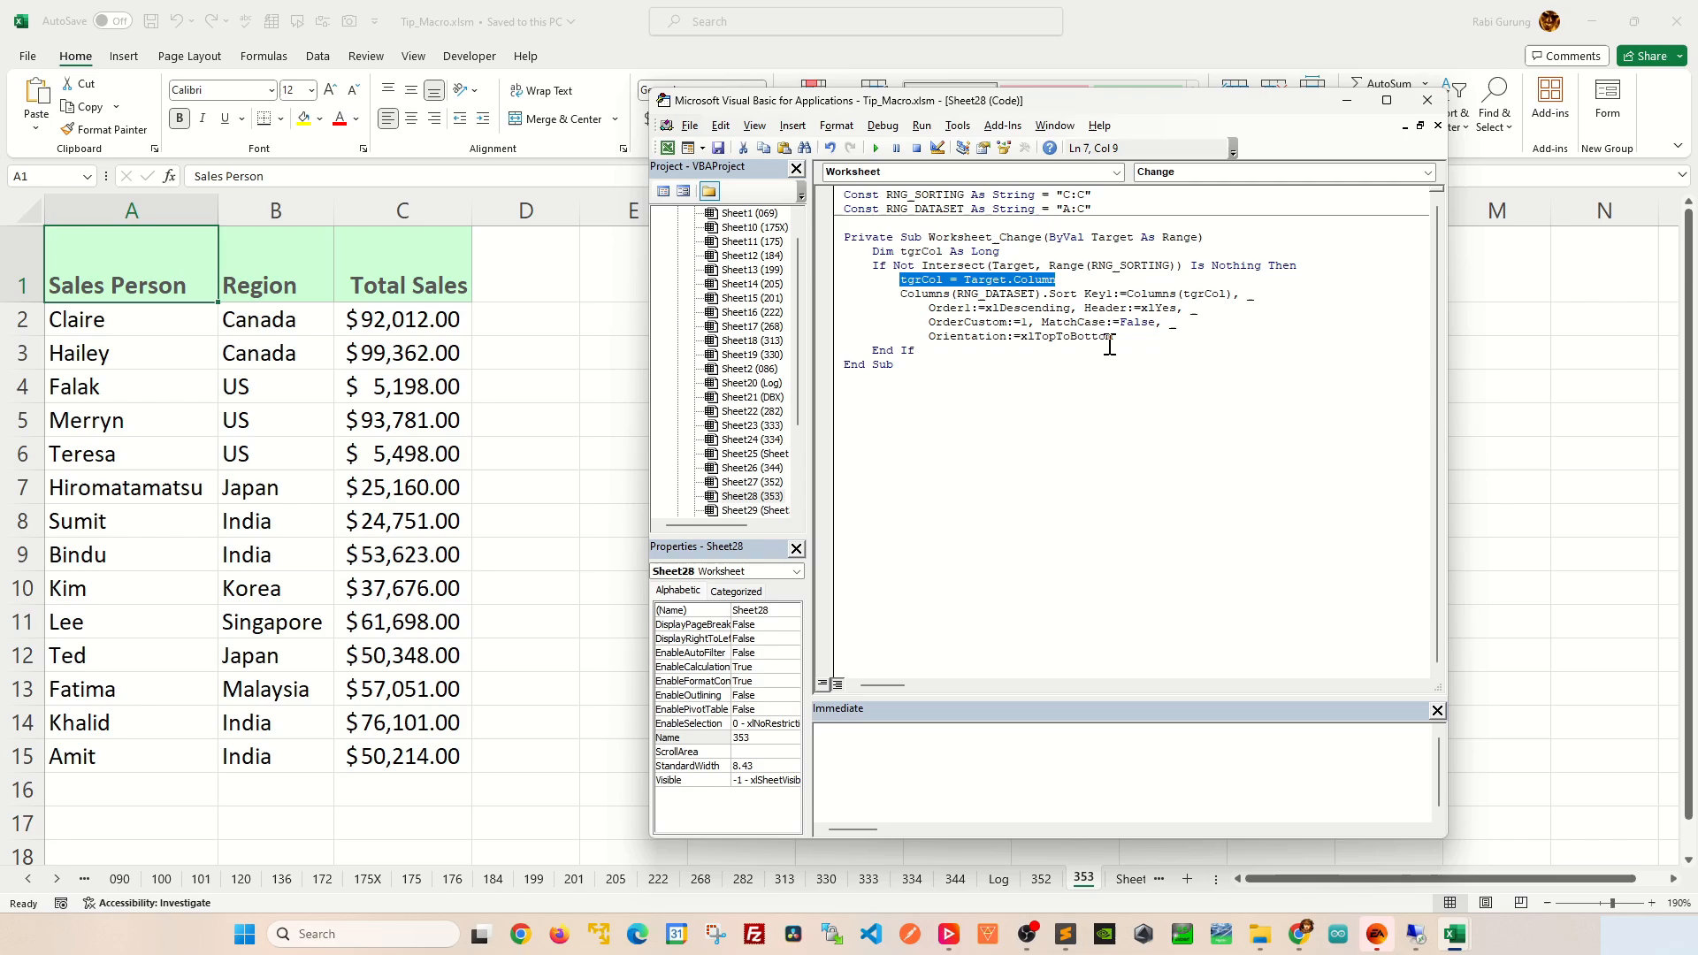
{"action": "left_click_drag", "start_coordinate": [1081, 292], "coordinate": [1110, 336]}
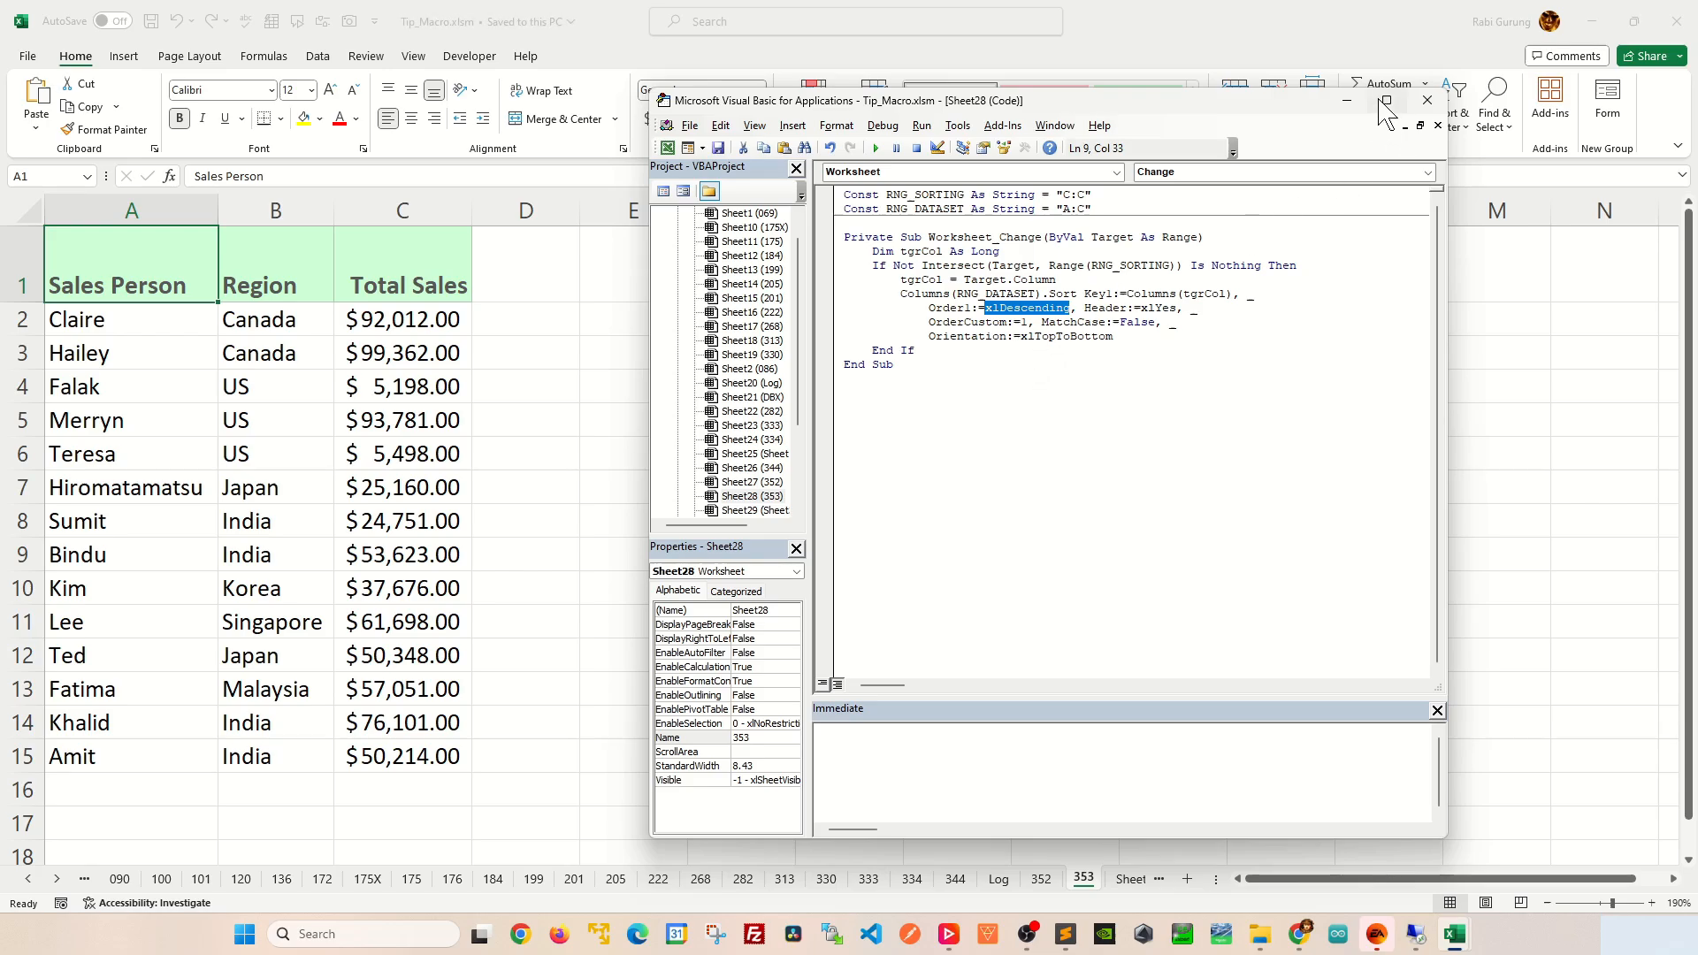
{"action": "mouse_move", "coordinate": [1349, 100]}
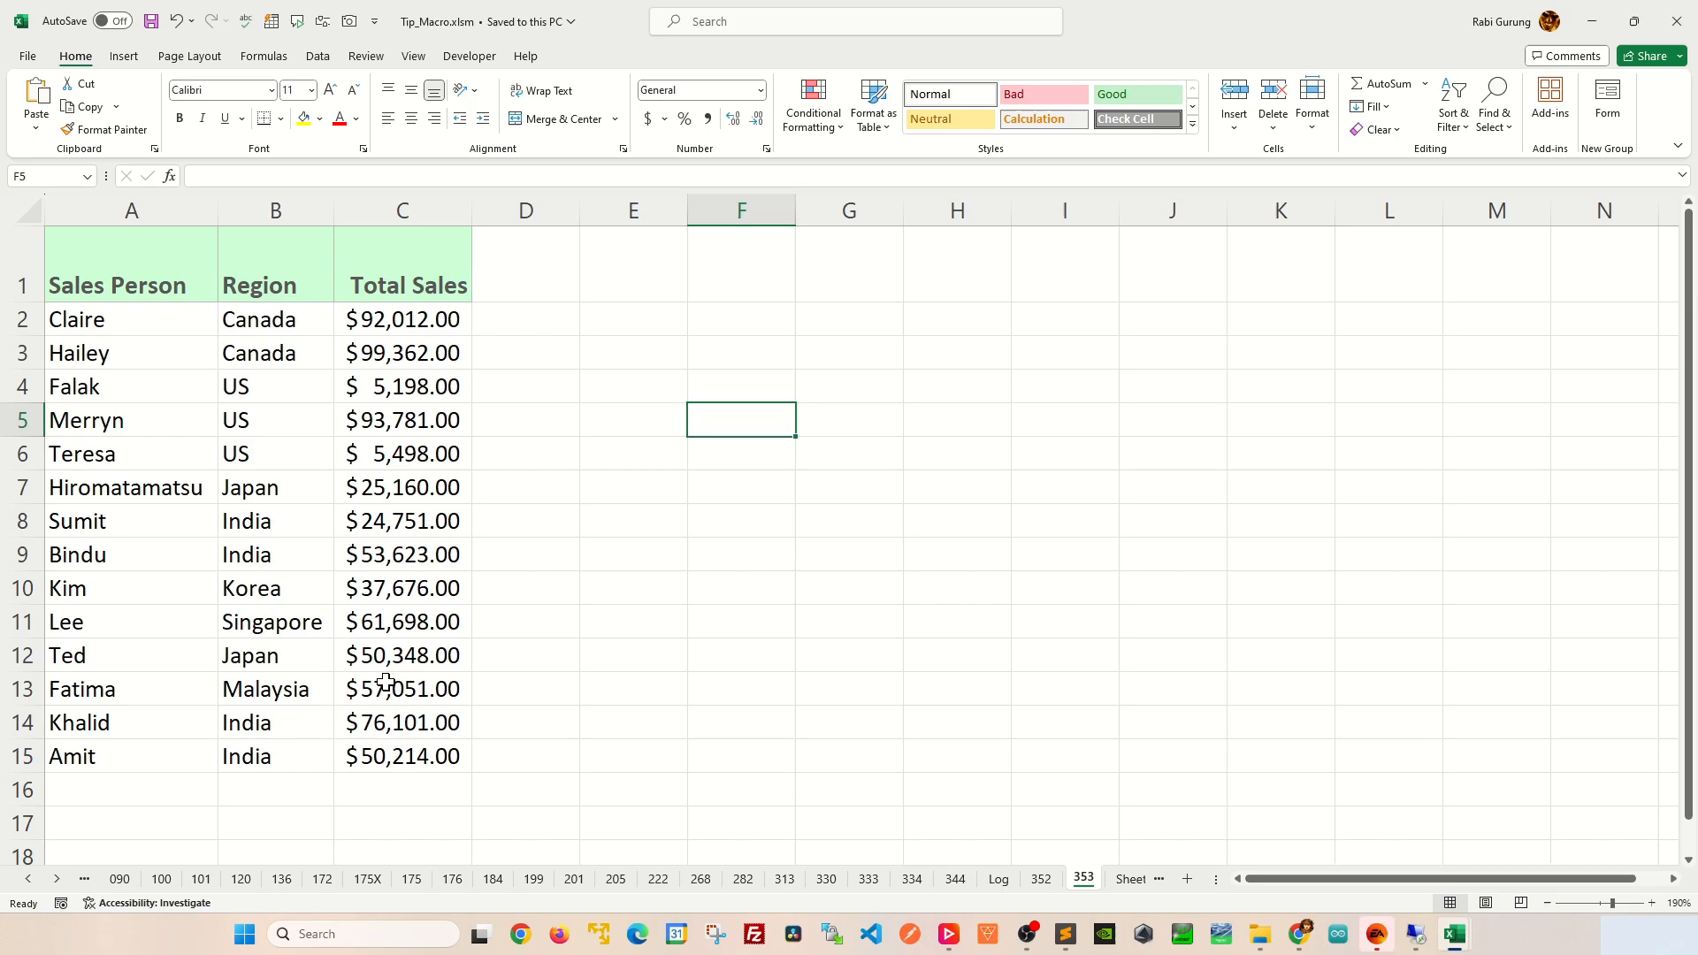
Step: Change Ted's total sales to 10348 and Lee's to 31698
{"action": "double_click", "coordinate": [402, 655]}
{"action": "type", "text": "10348"}
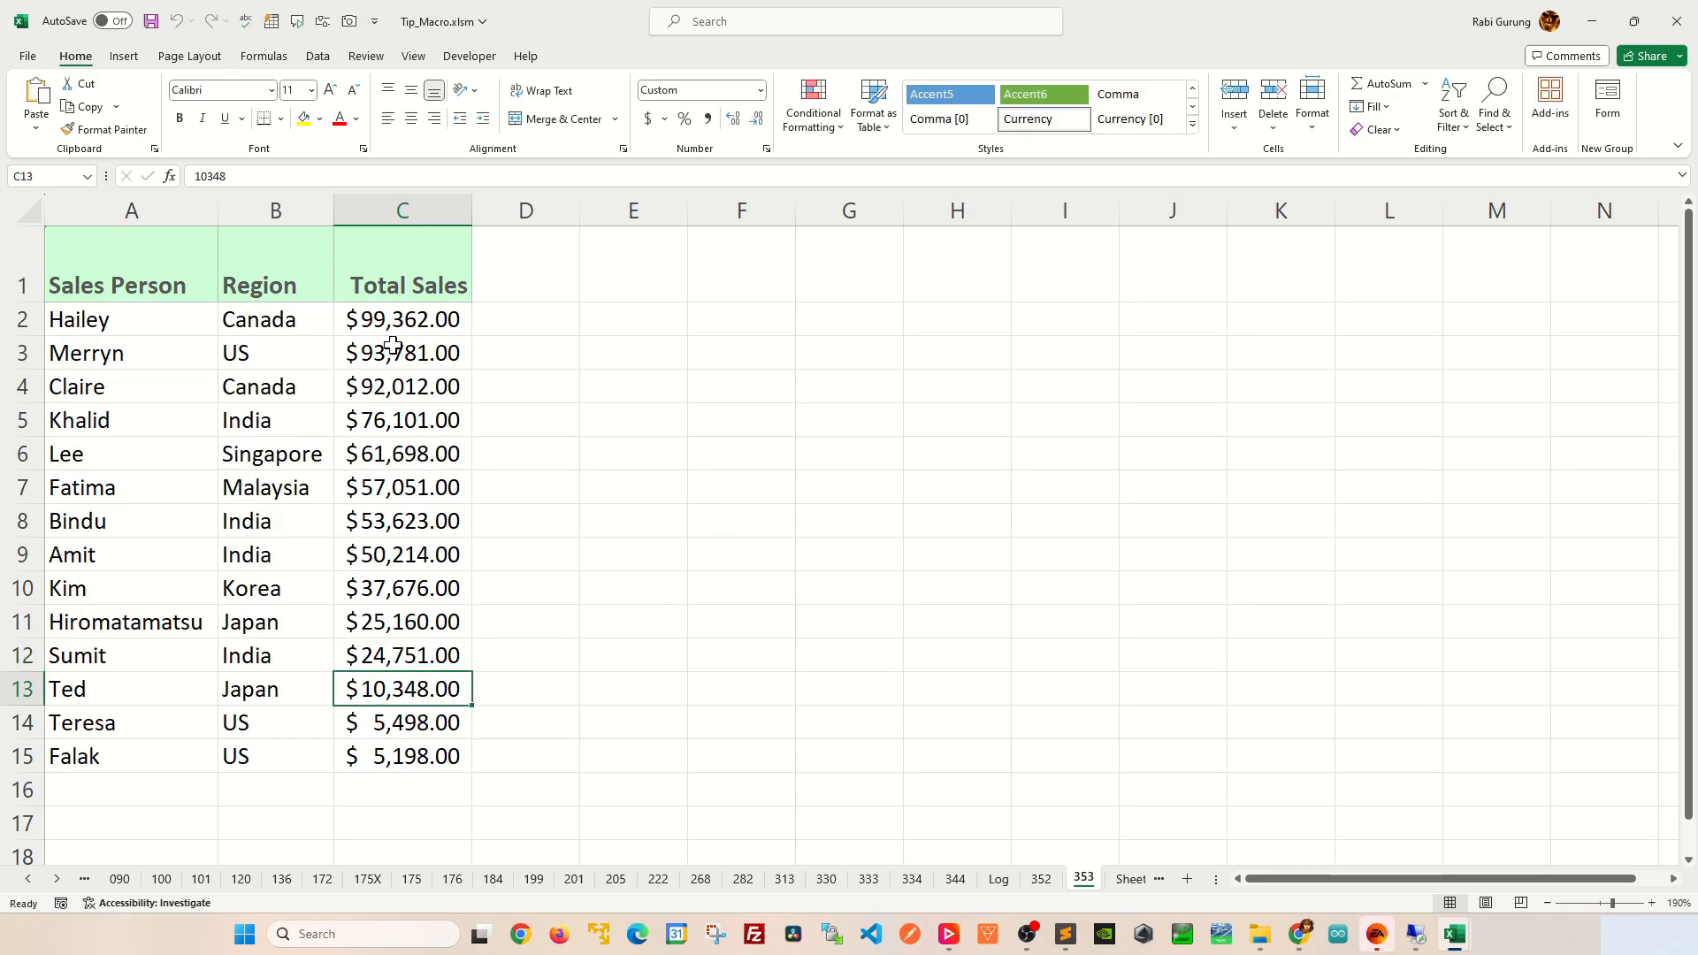
{"action": "mouse_move", "coordinate": [245, 709]}
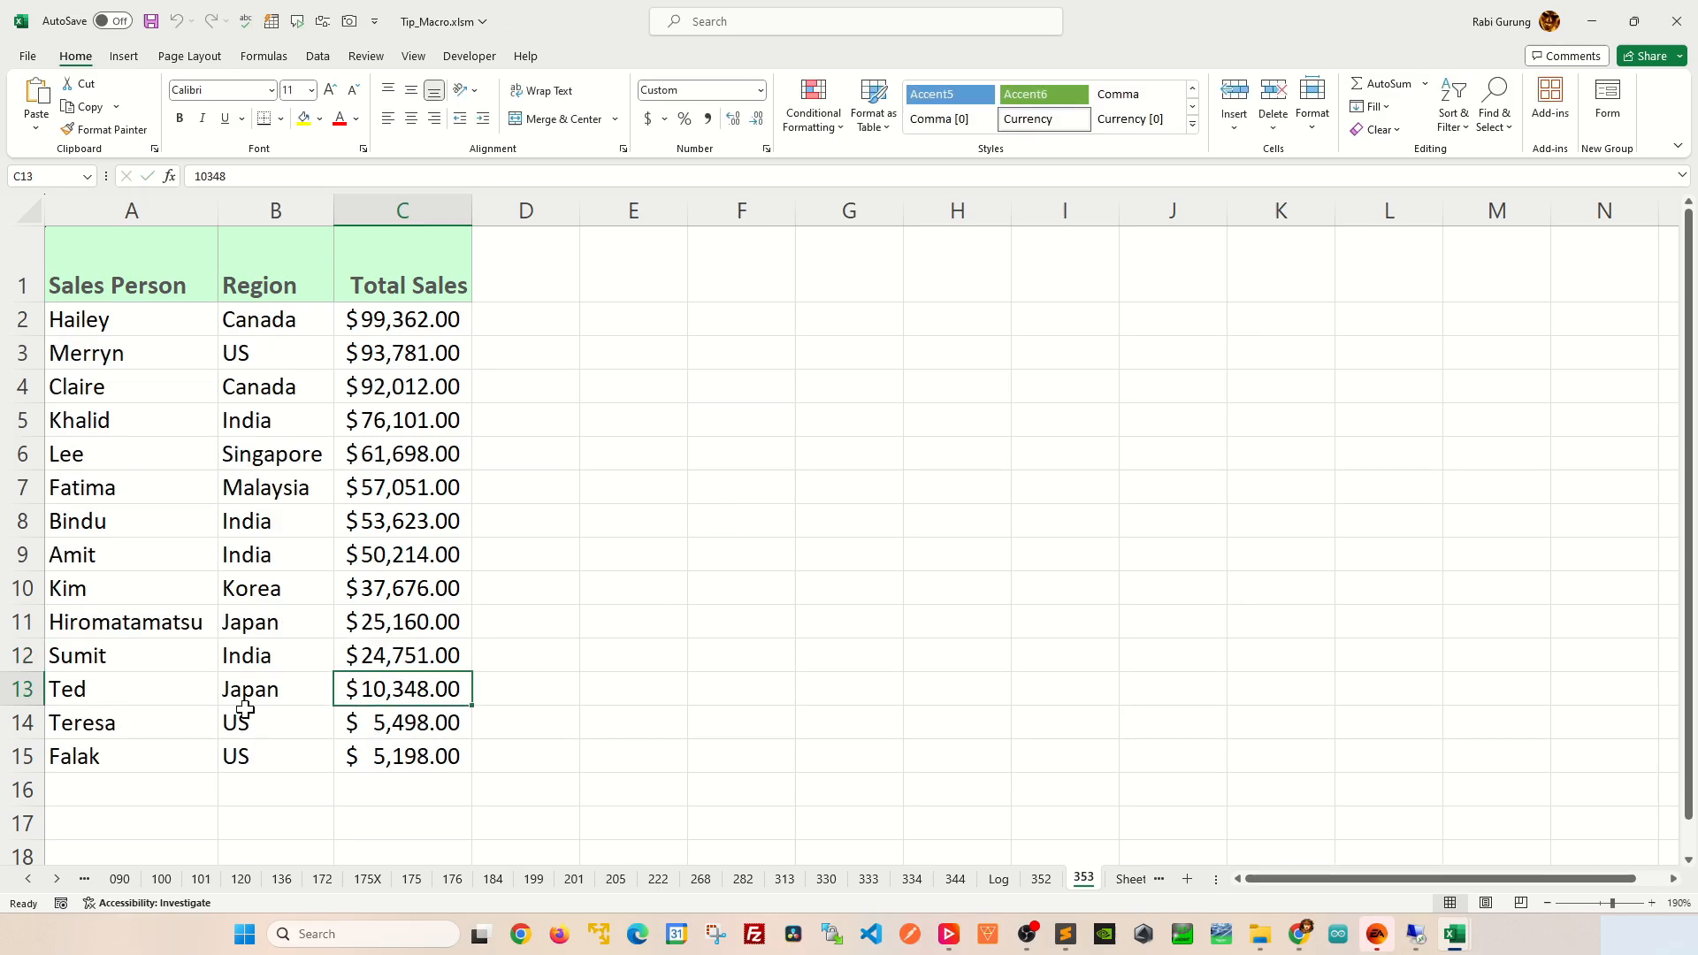
{"action": "mouse_move", "coordinate": [421, 689]}
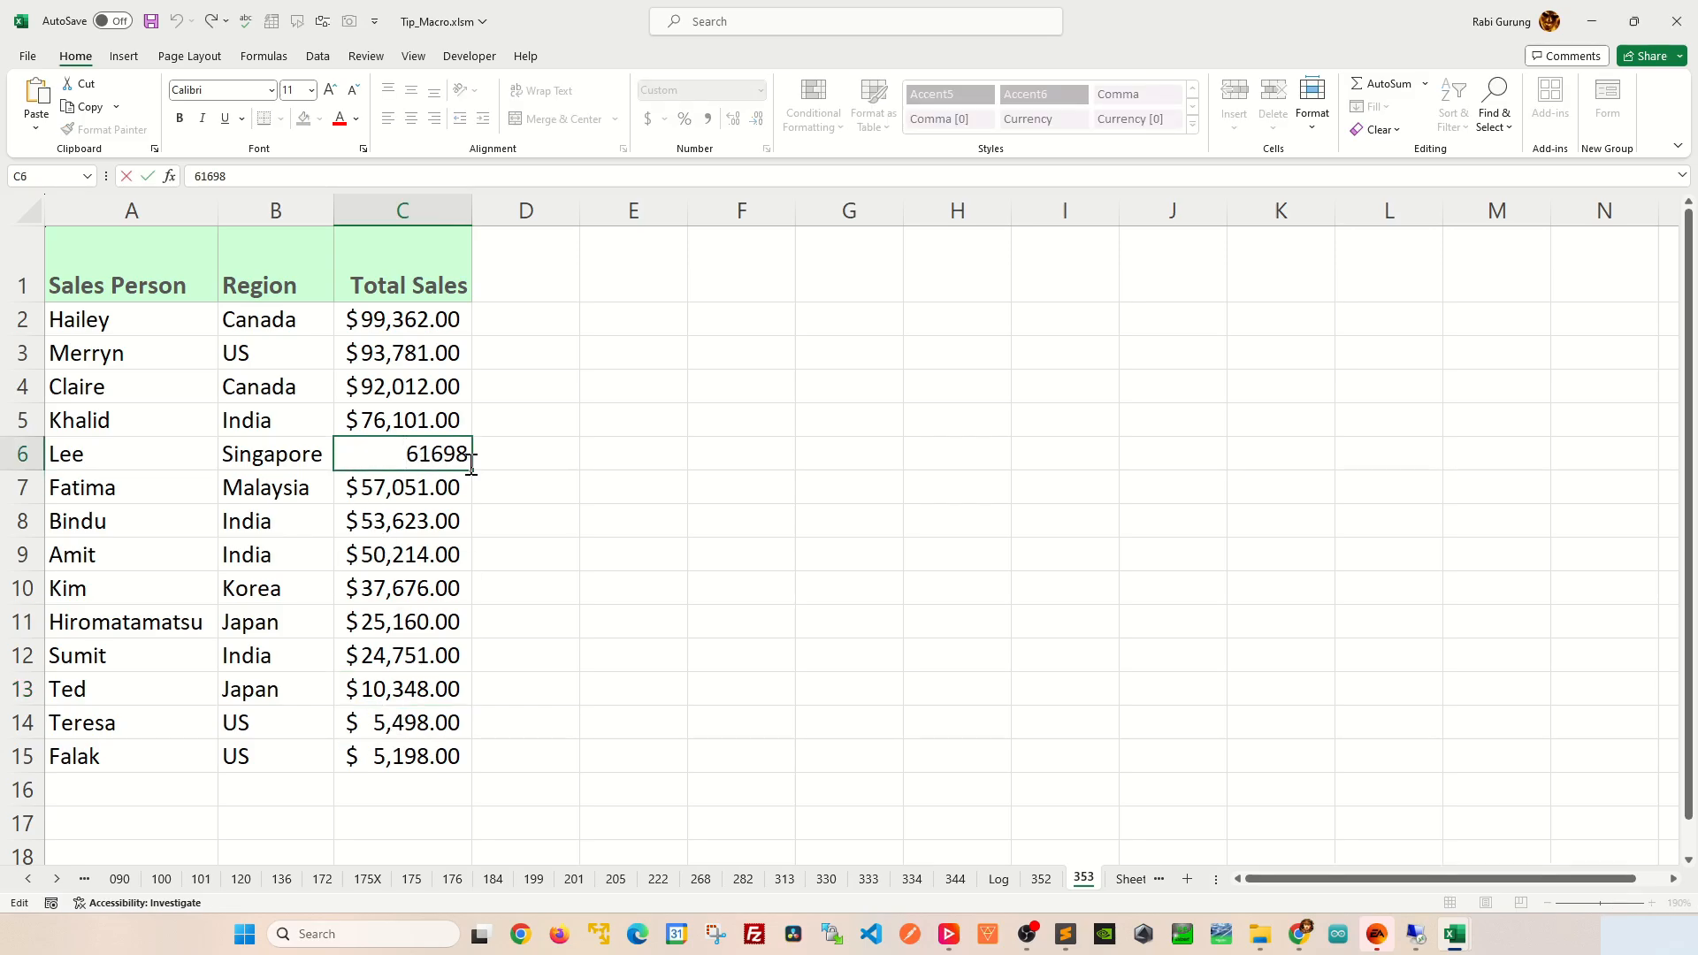
{"action": "key", "text": "Backspace"}
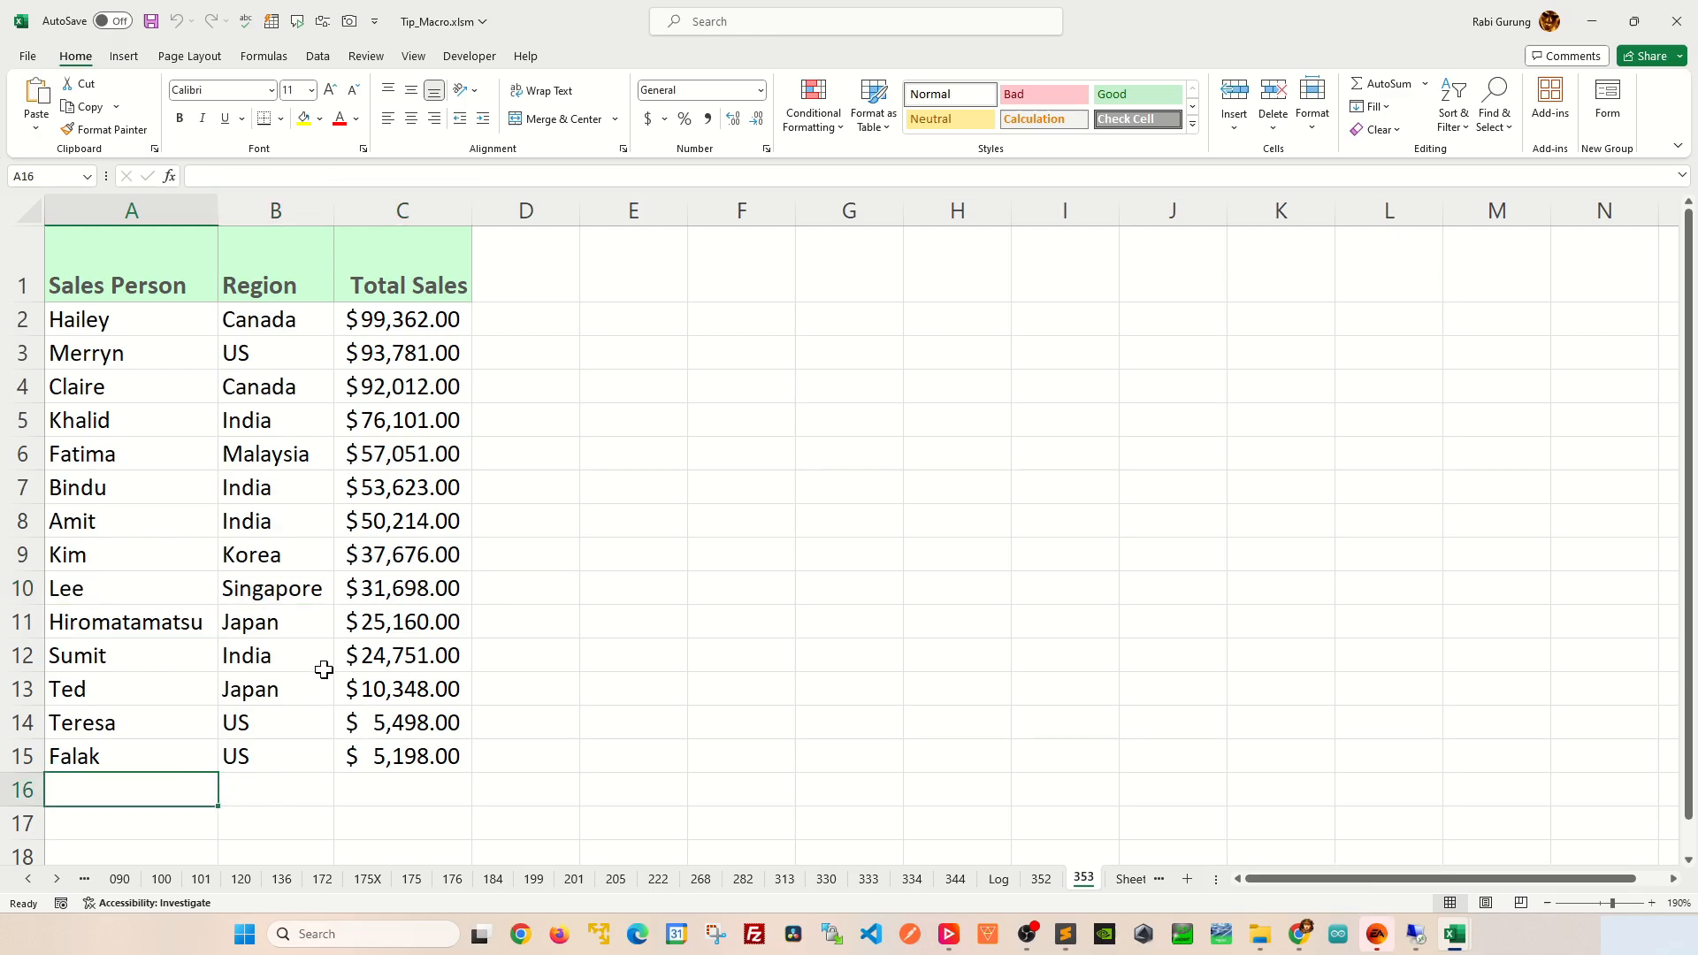
Step: Enter James, Canada and $36,728 in row 16, letting the macro sort it into place
{"action": "type", "text": "Jam"}
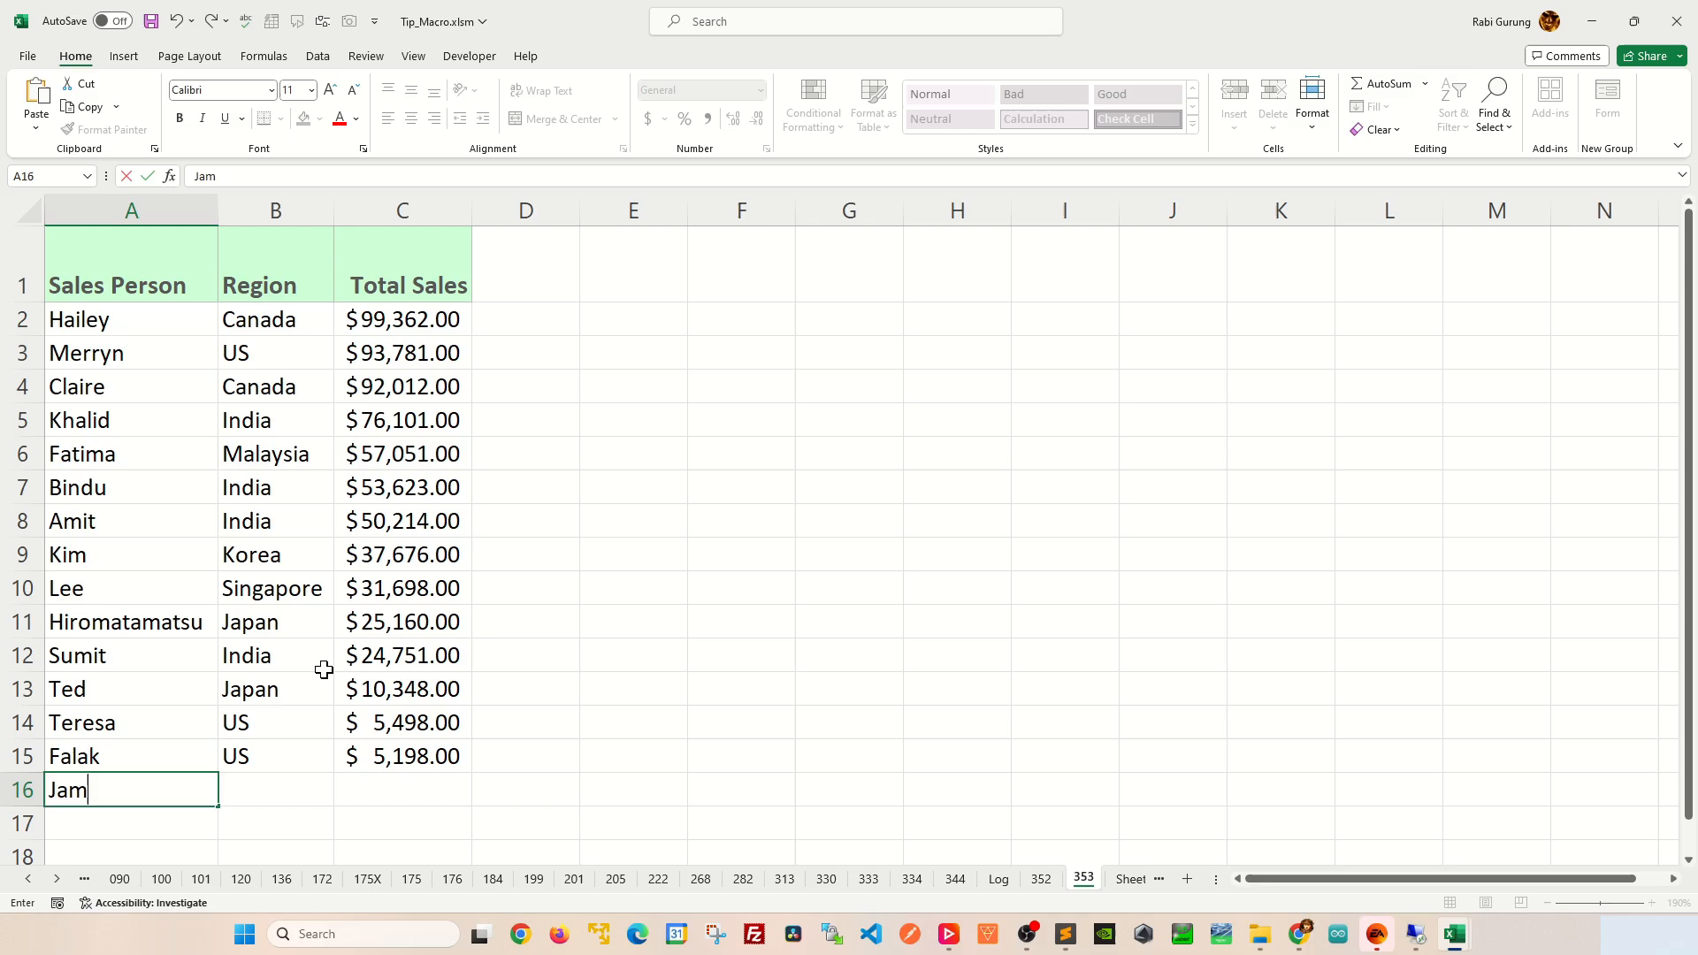
{"action": "type", "text": "e"}
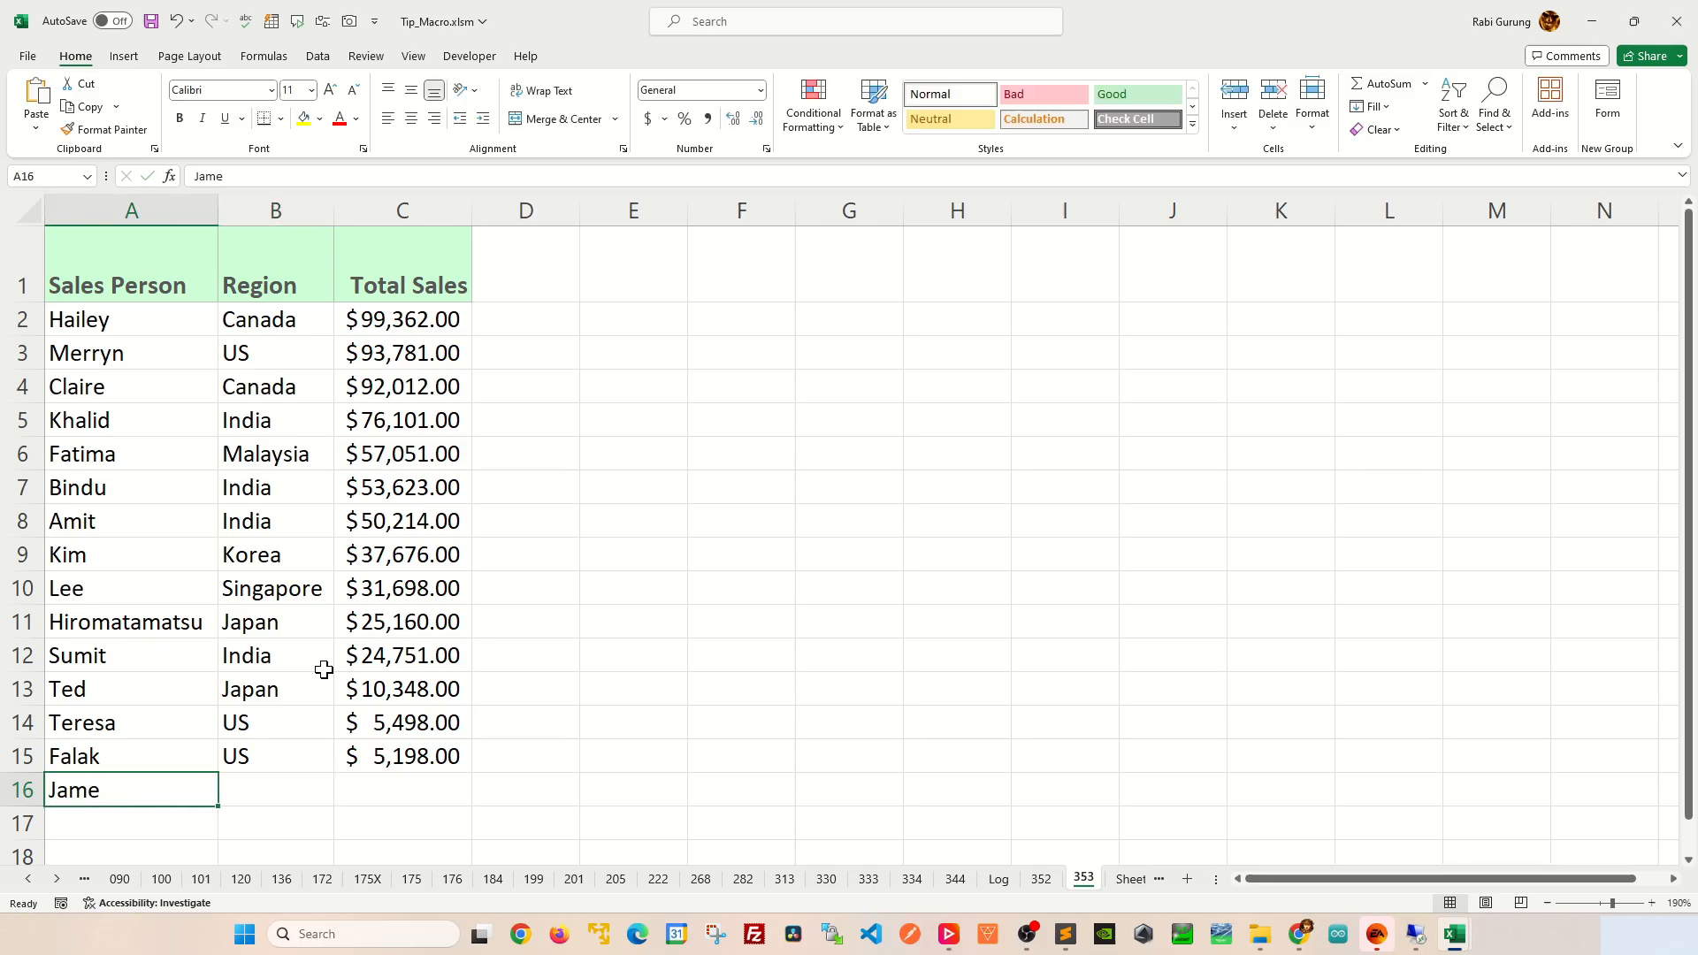
{"action": "type", "text": "Cana"}
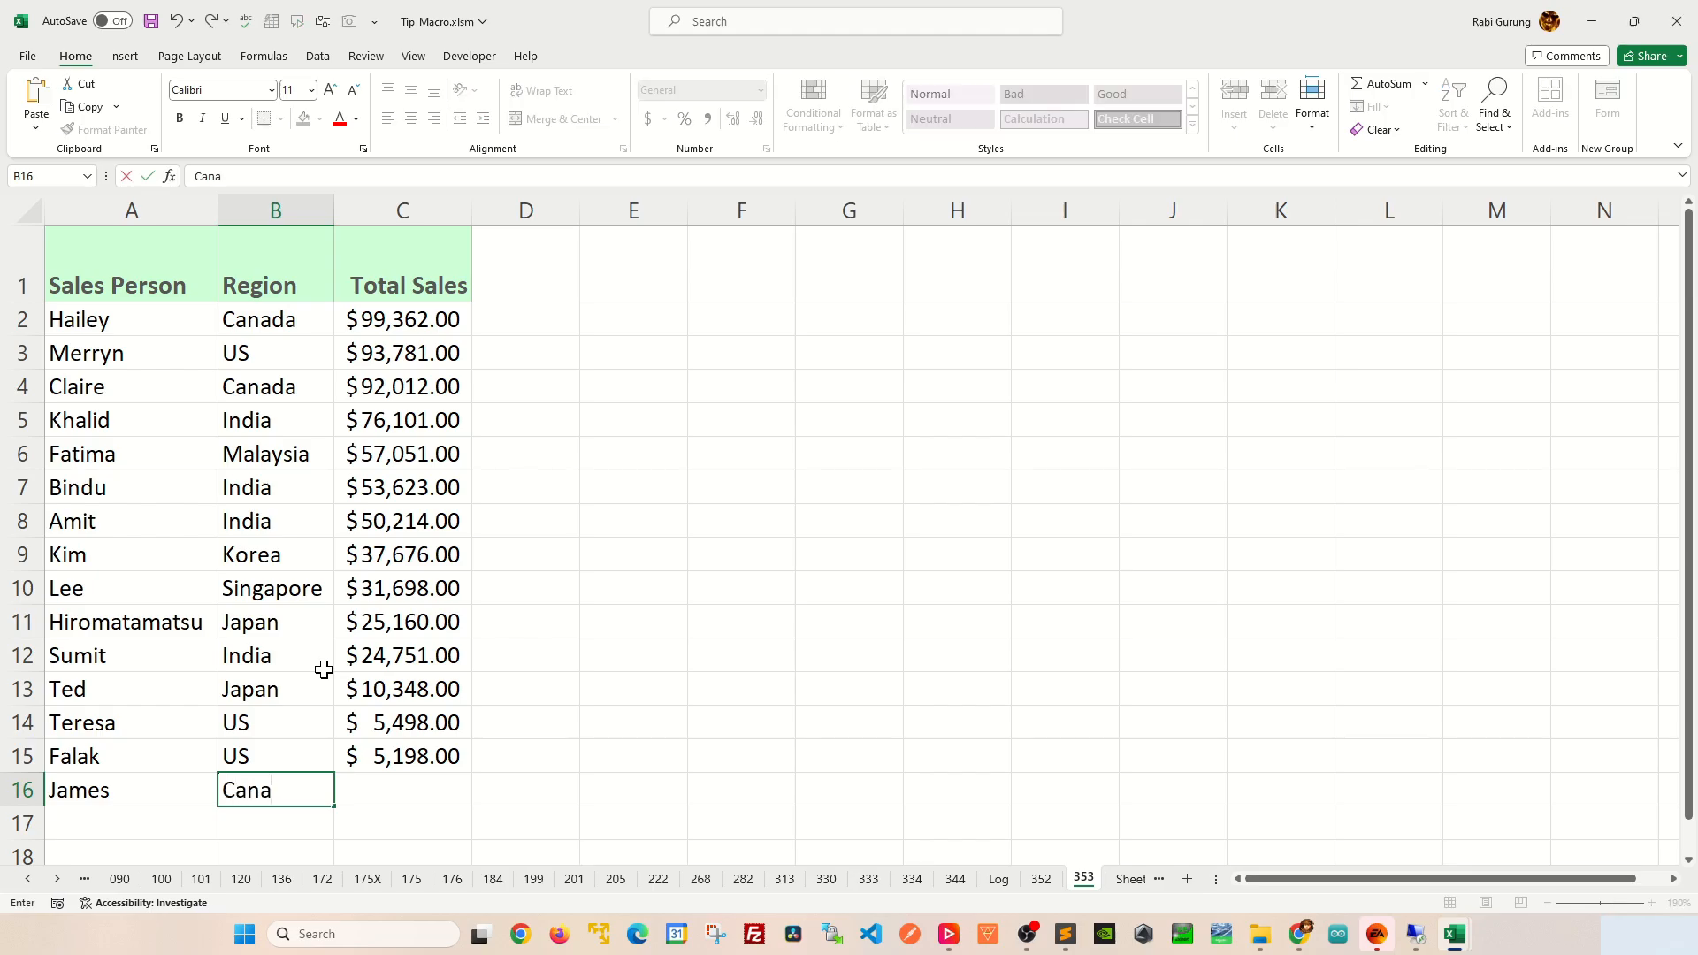
{"action": "key", "text": "Enter"}
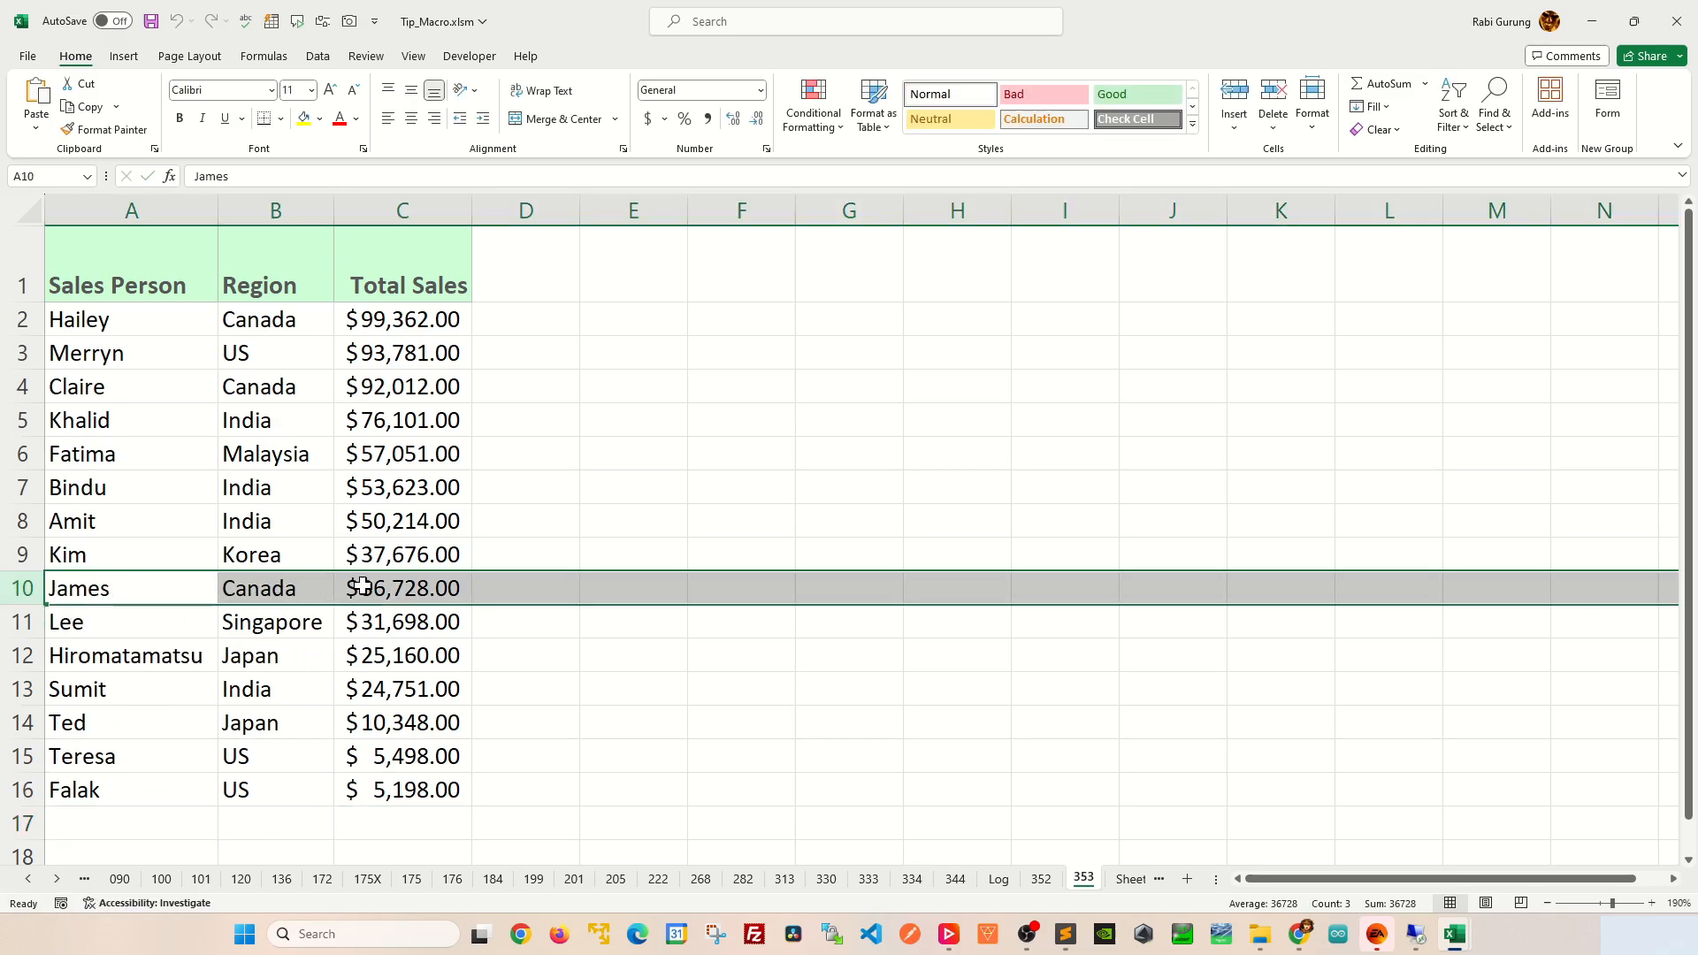
{"action": "left_click", "coordinate": [402, 588]}
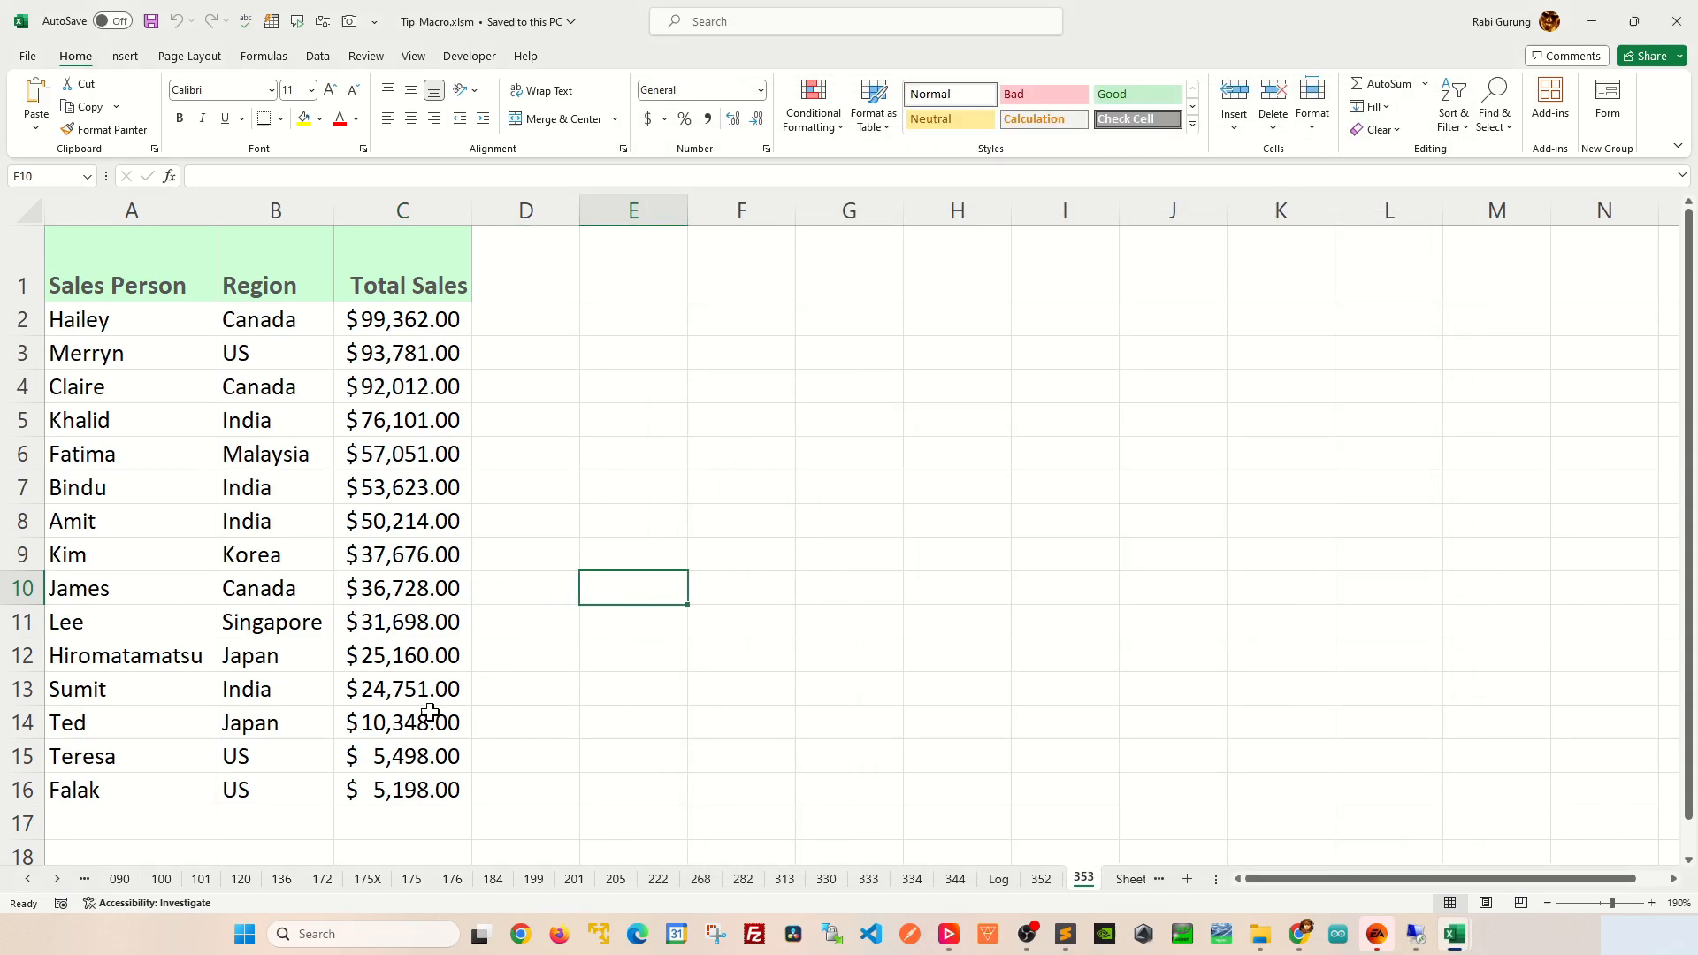
Step: Set Ted's total sales to $15,348, re-sorting the table ascending from Falak to Hailey
{"action": "double_click", "coordinate": [402, 723]}
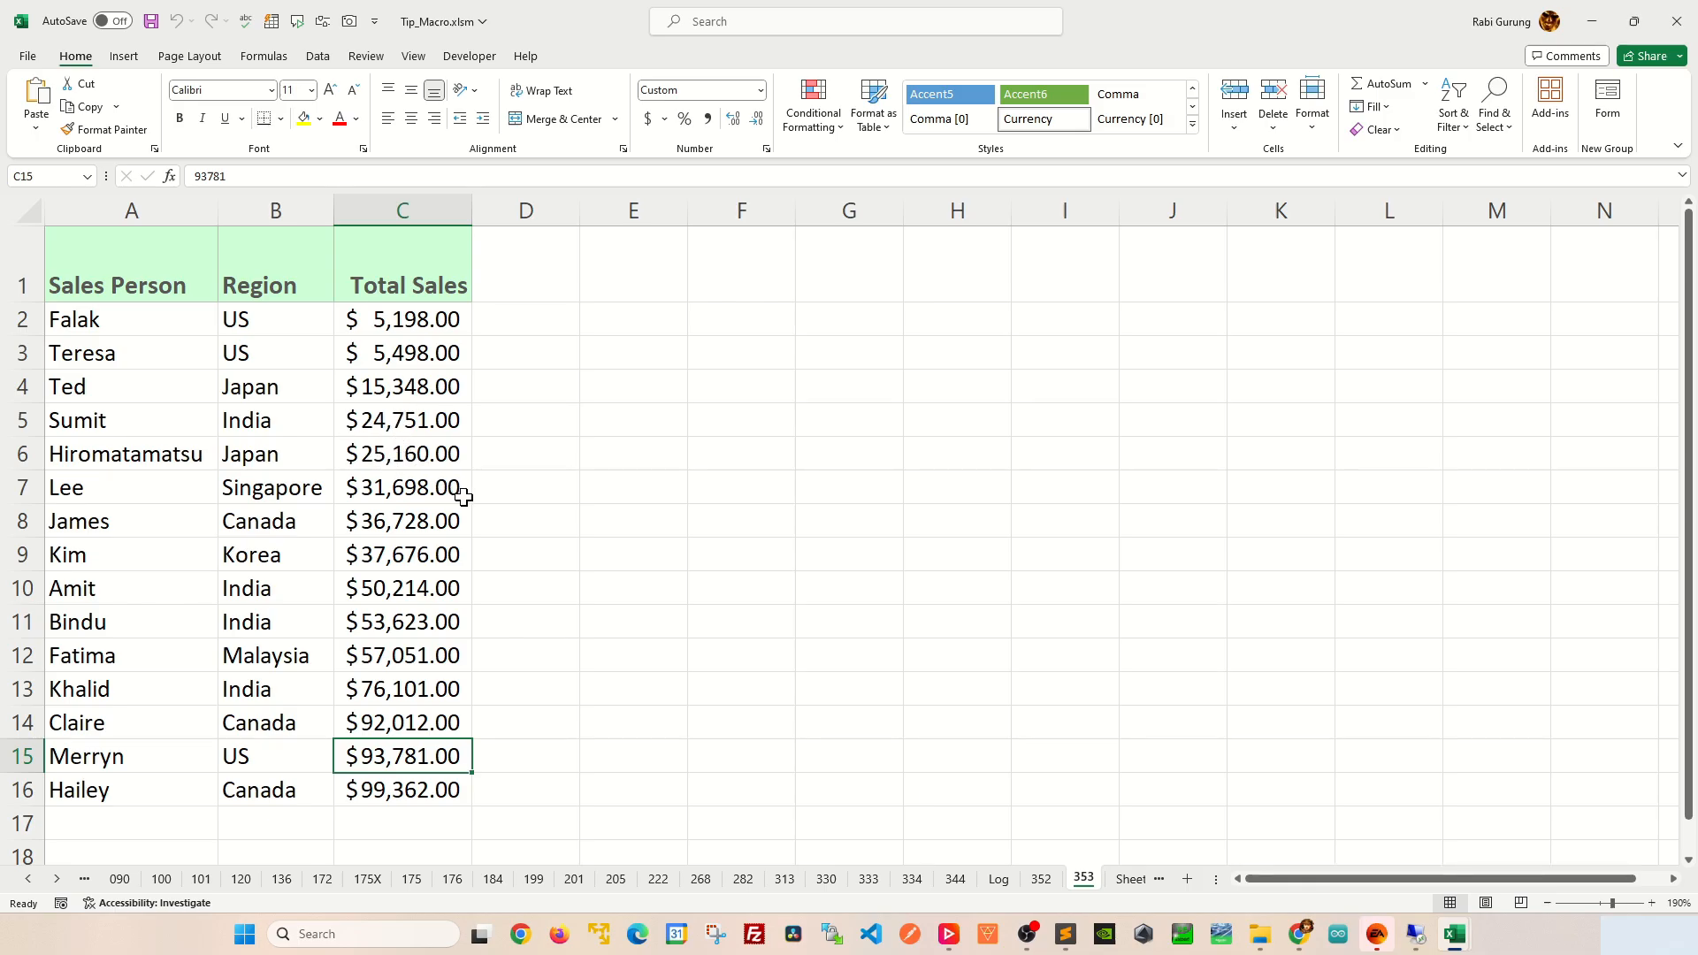
{"action": "right_click", "coordinate": [1081, 878]}
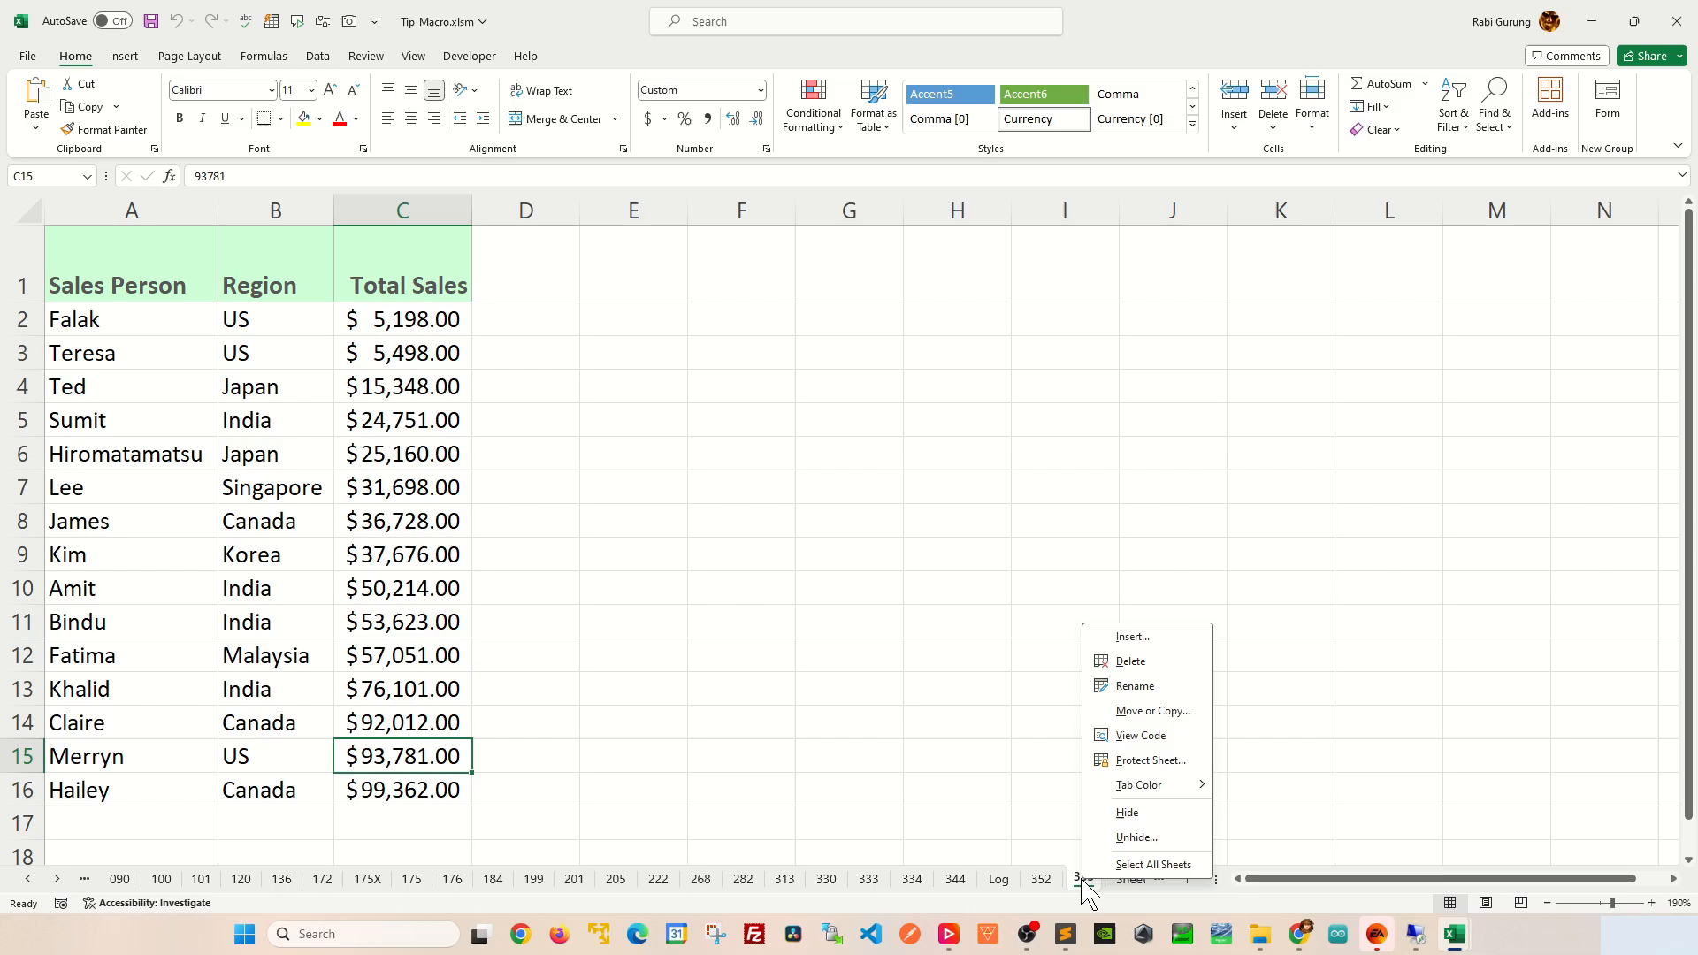
Step: Change the macro's RNG_SORTING range from "C:C" to "B:B" in sheet 353's code
{"action": "left_click", "coordinate": [1141, 735]}
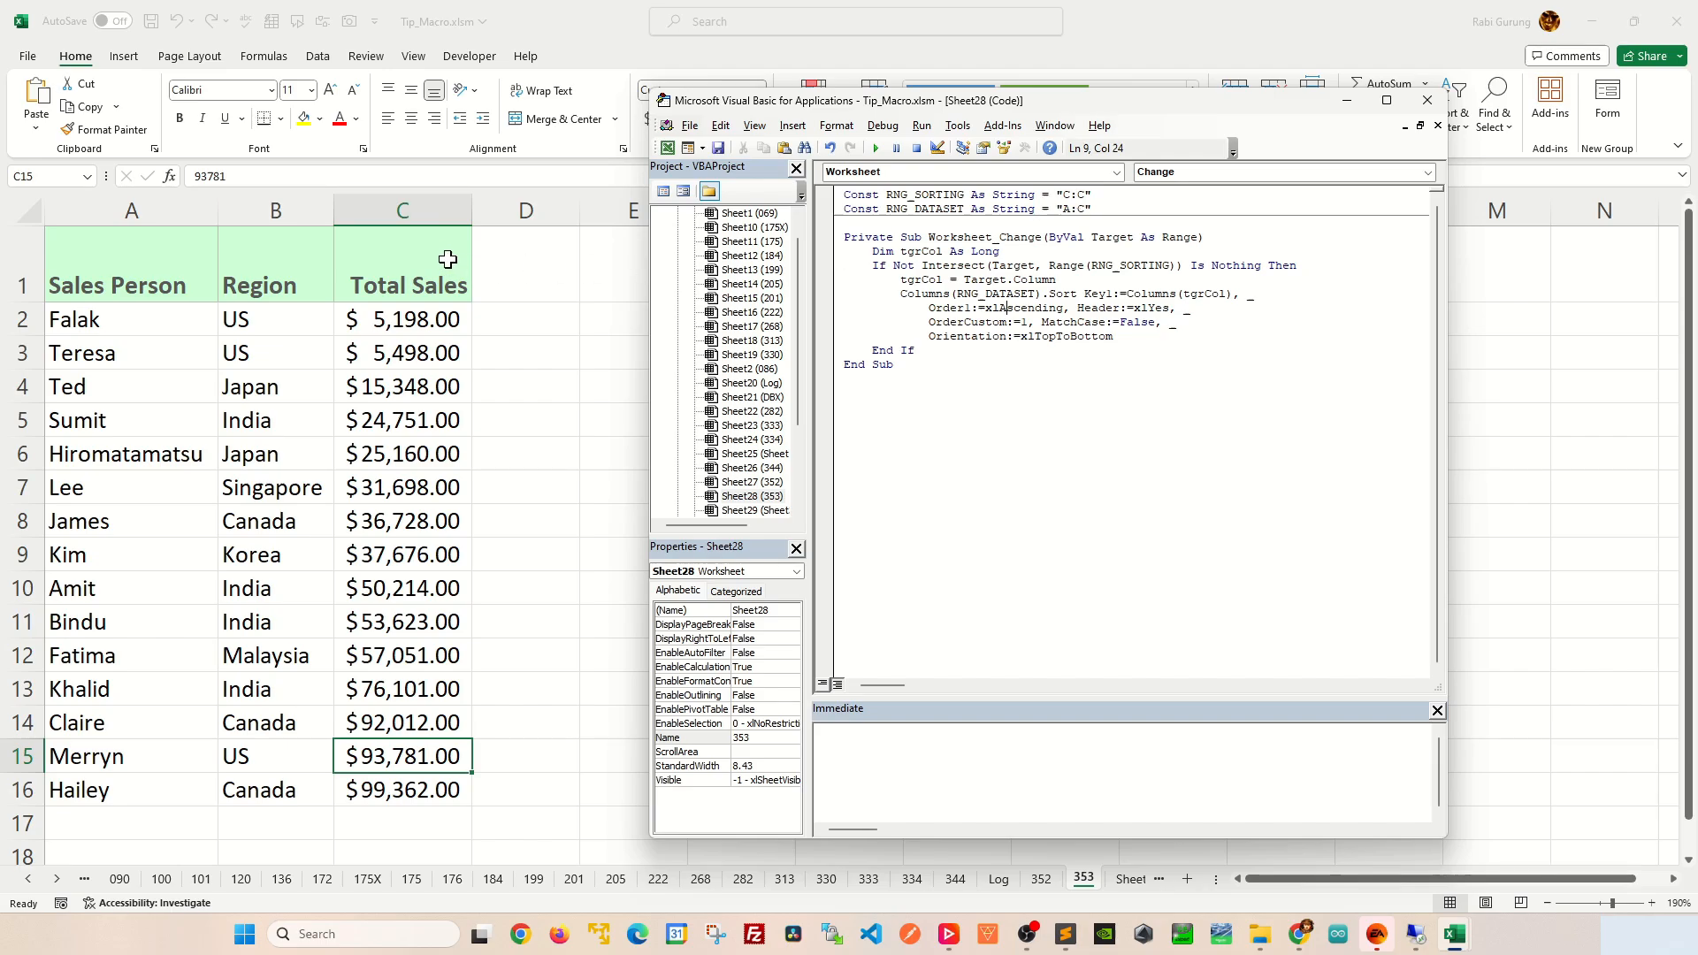
{"action": "mouse_move", "coordinate": [358, 583]}
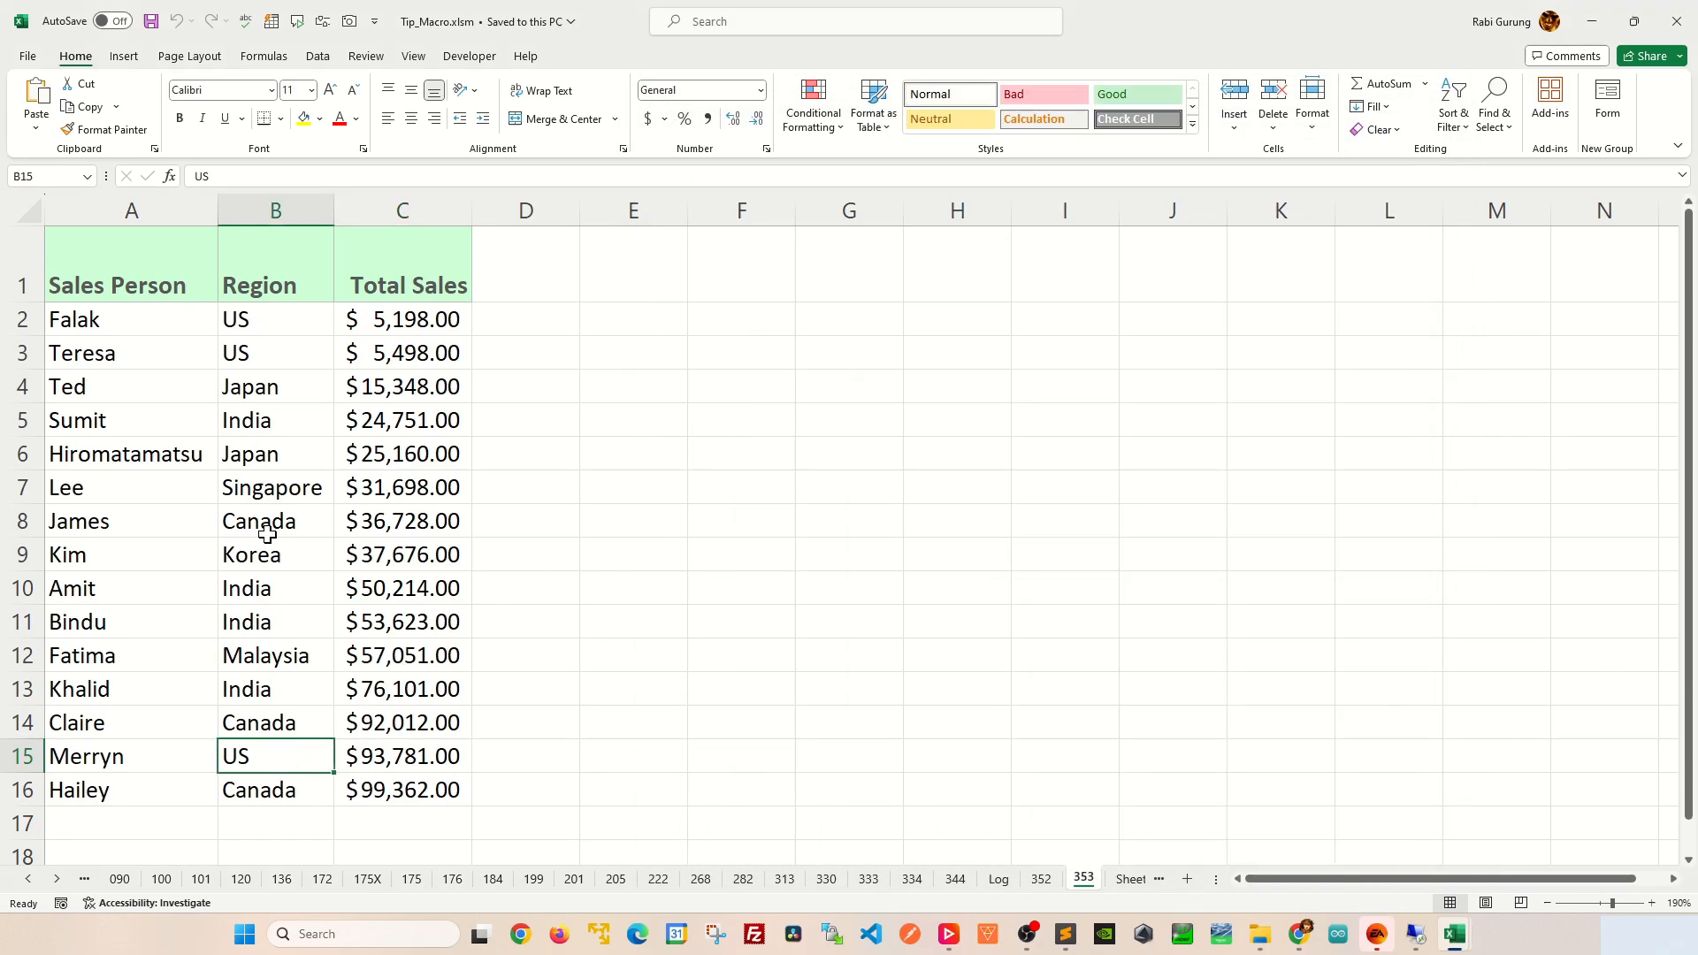
{"action": "mouse_move", "coordinate": [224, 628]}
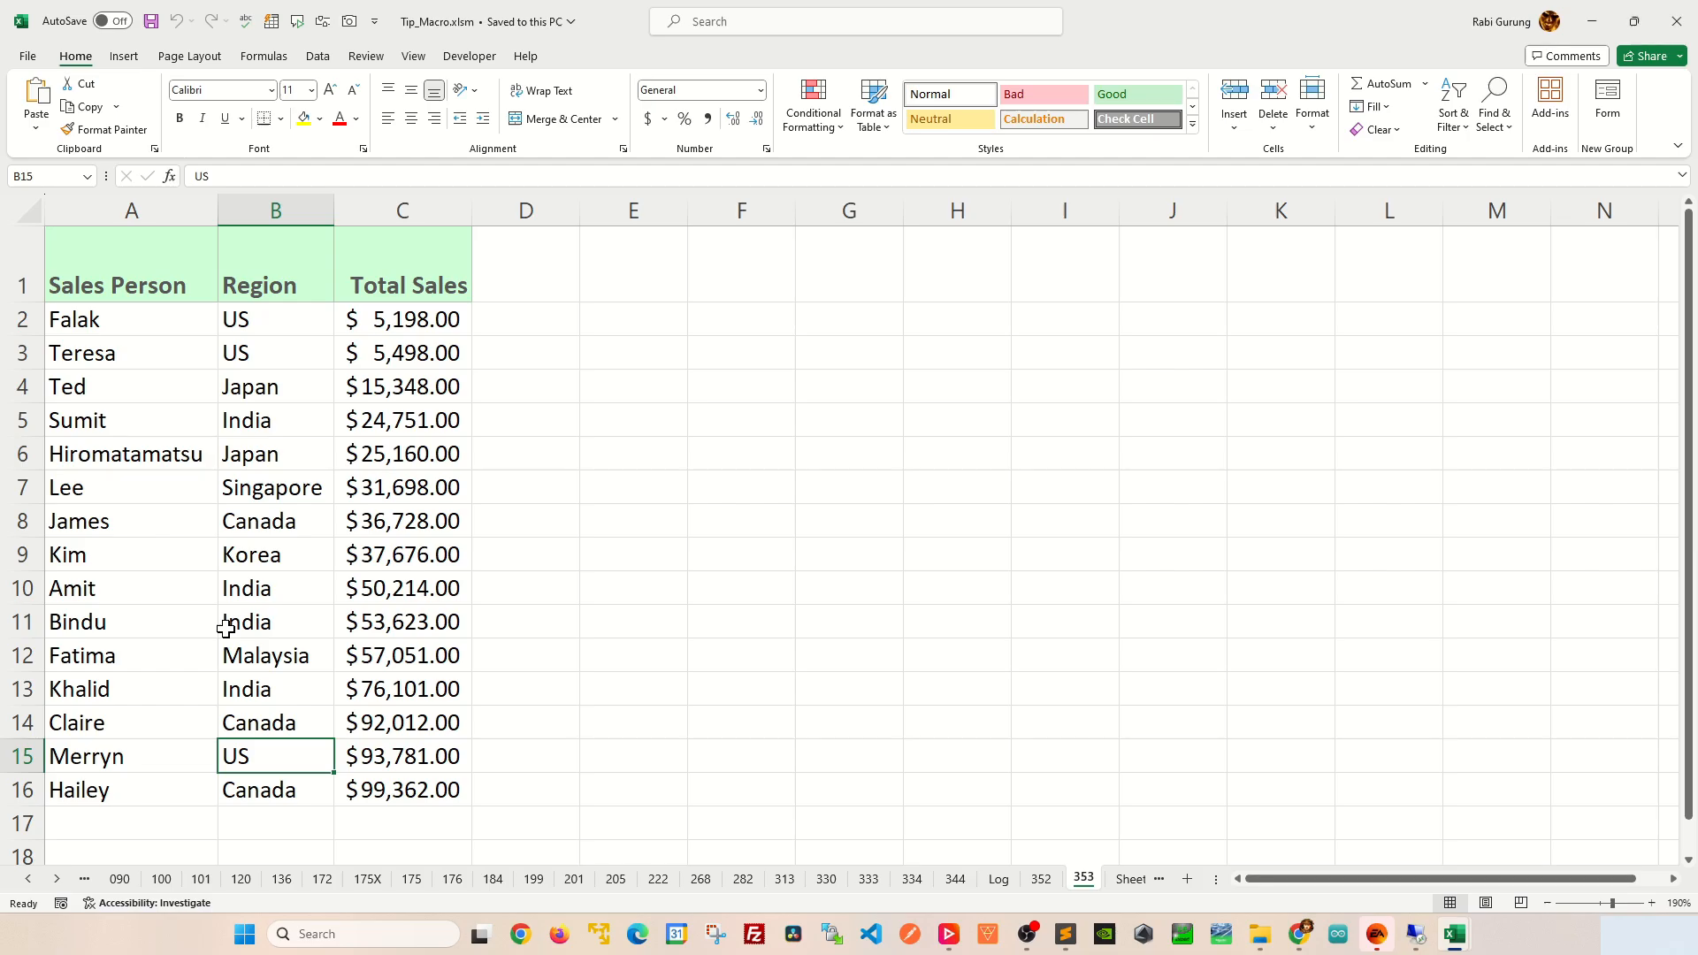
{"action": "mouse_move", "coordinate": [312, 629]}
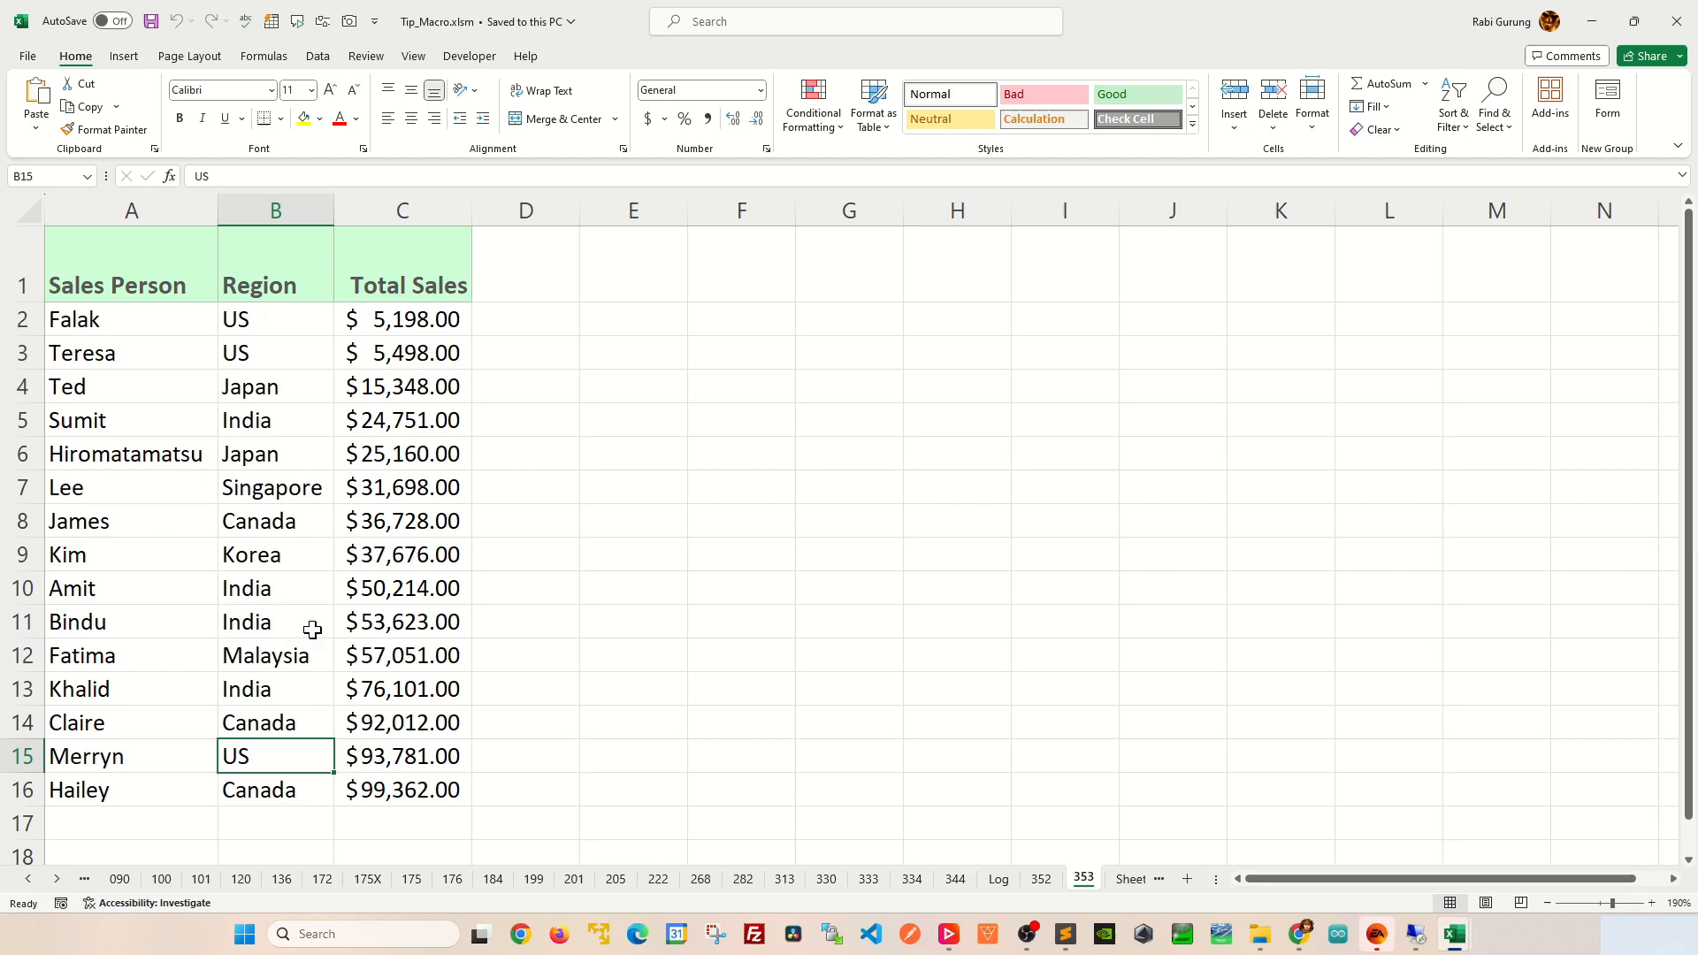
Step: Replace Ted's region Japan with Canada in cell B4
{"action": "left_click", "coordinate": [275, 387]}
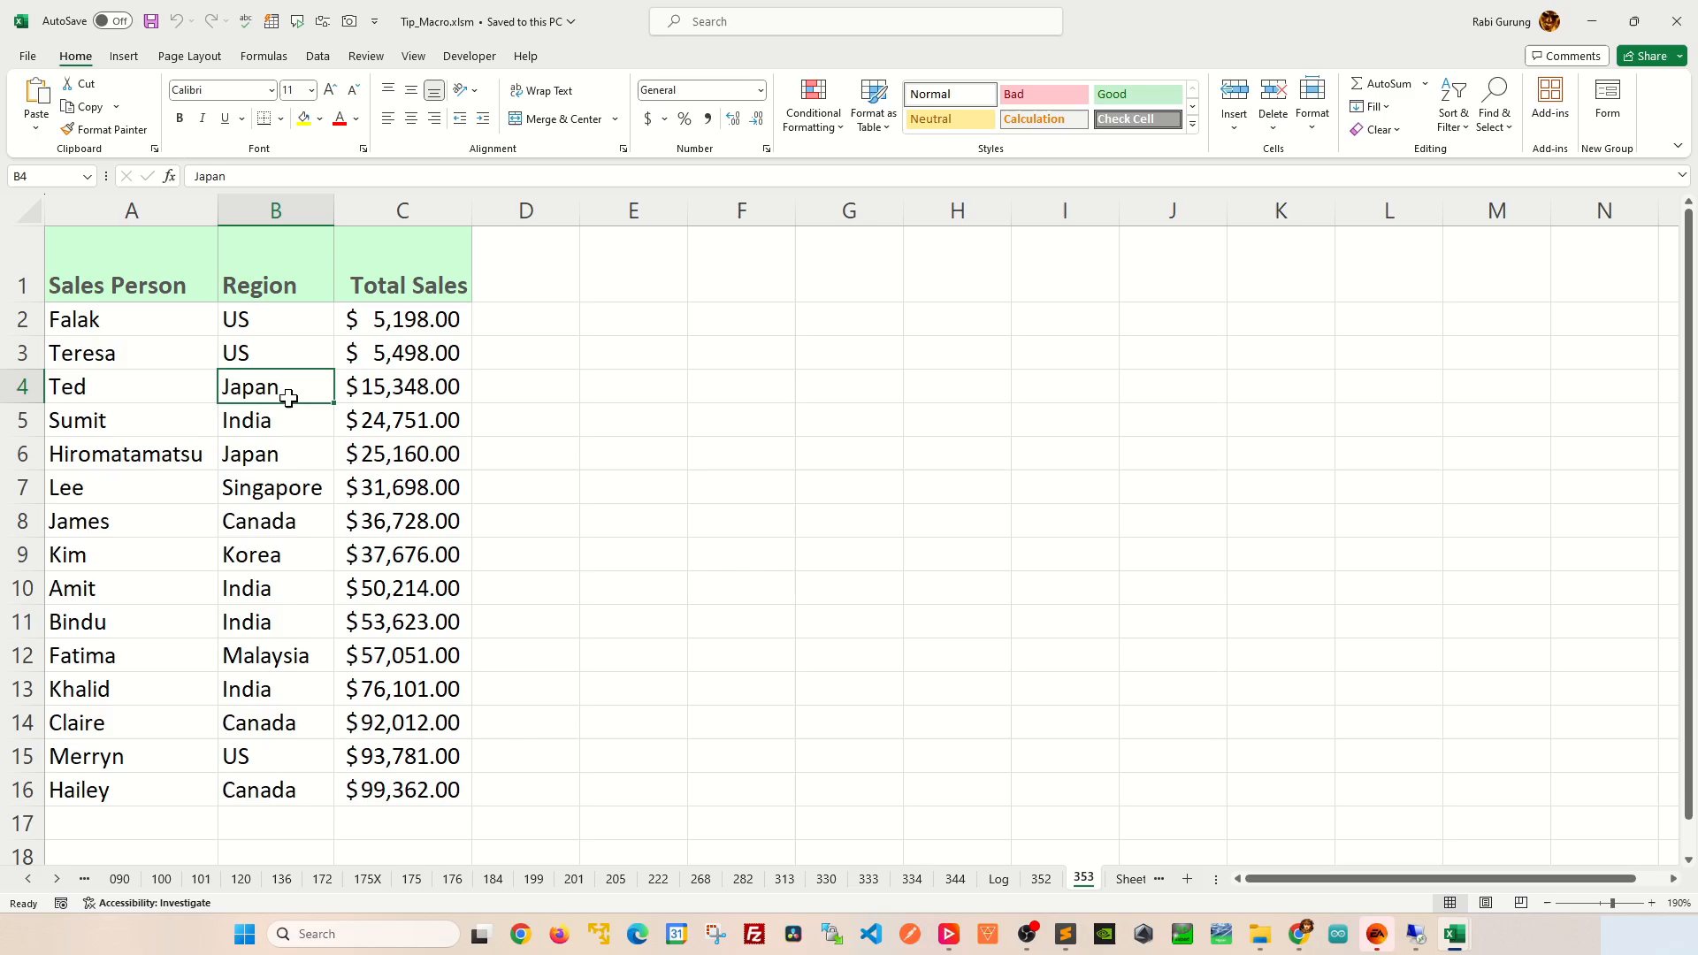
{"action": "type", "text": "Canada"}
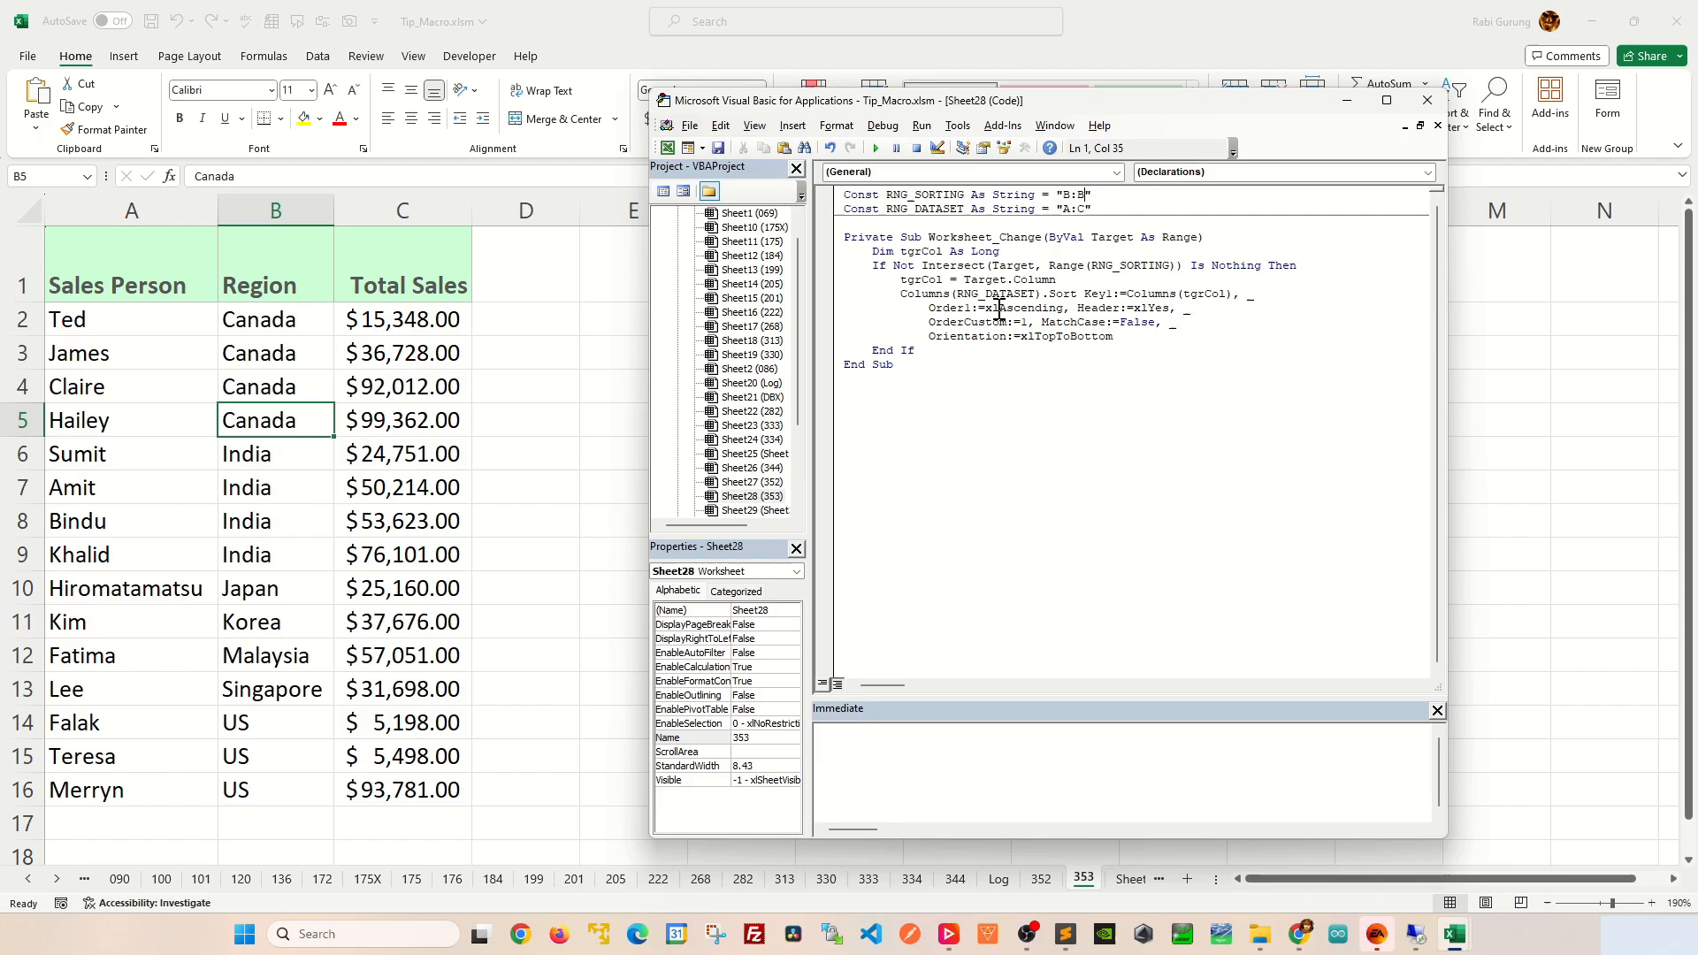
Step: Switch Order1 to xlDescending, then type US as Hailey's region
{"action": "left_click", "coordinate": [1007, 308]}
{"action": "type", "text": "De"}
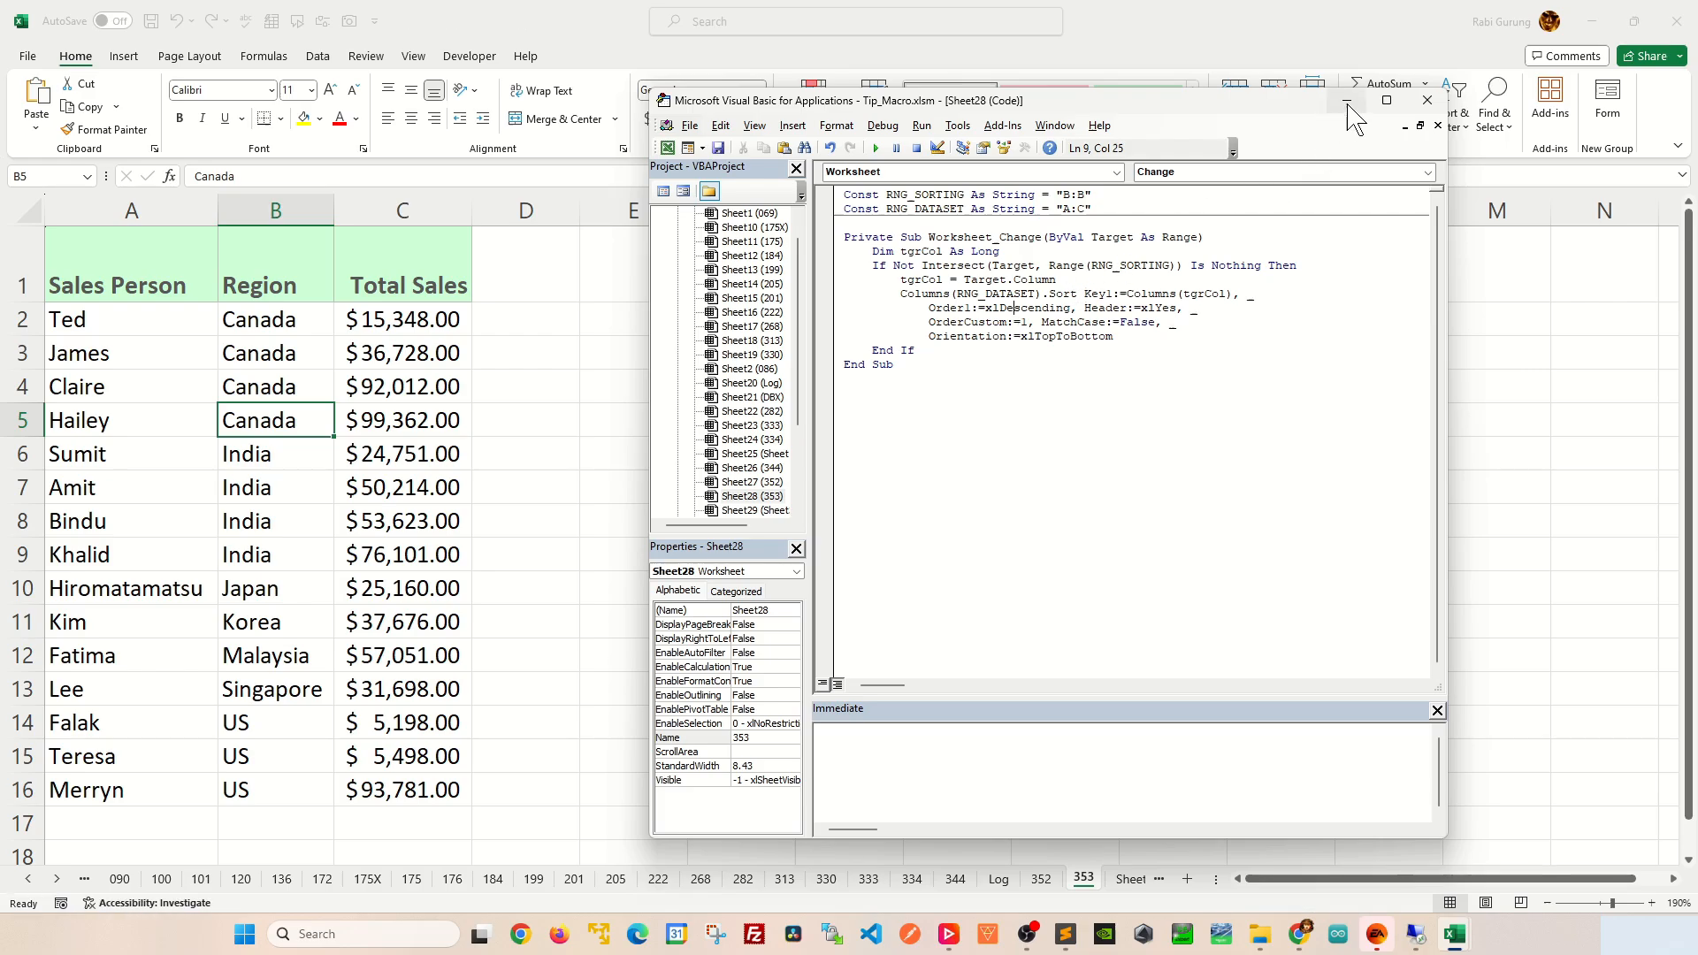
{"action": "left_click", "coordinate": [1427, 100]}
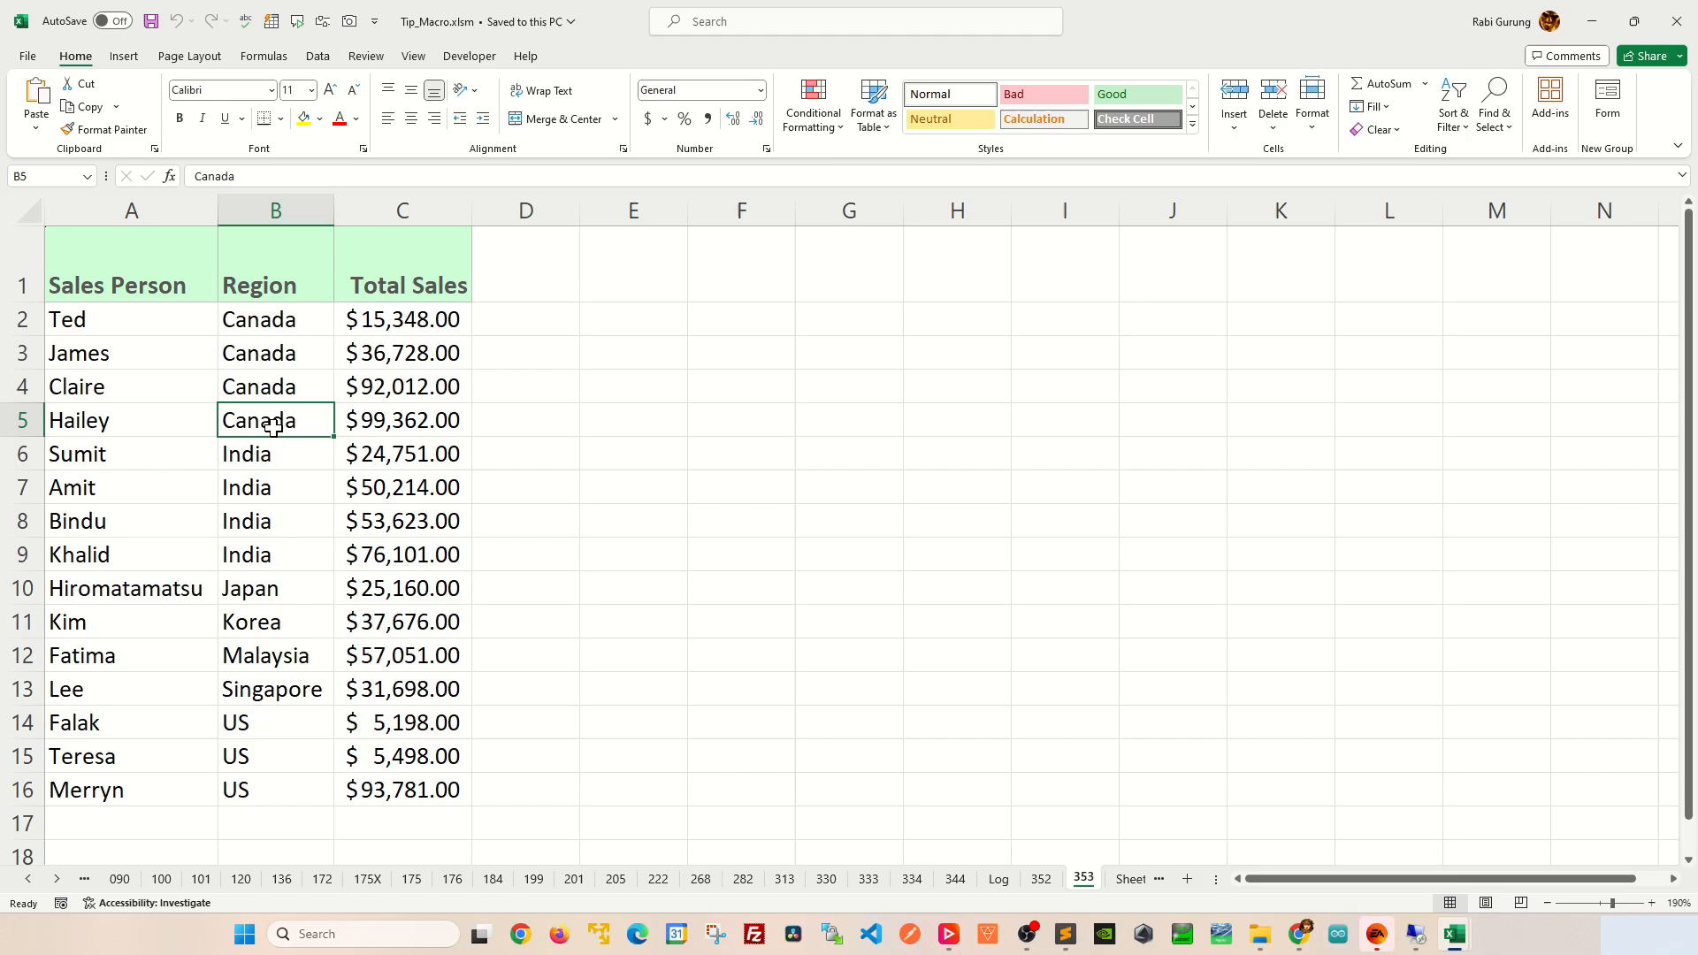
{"action": "type", "text": "US"}
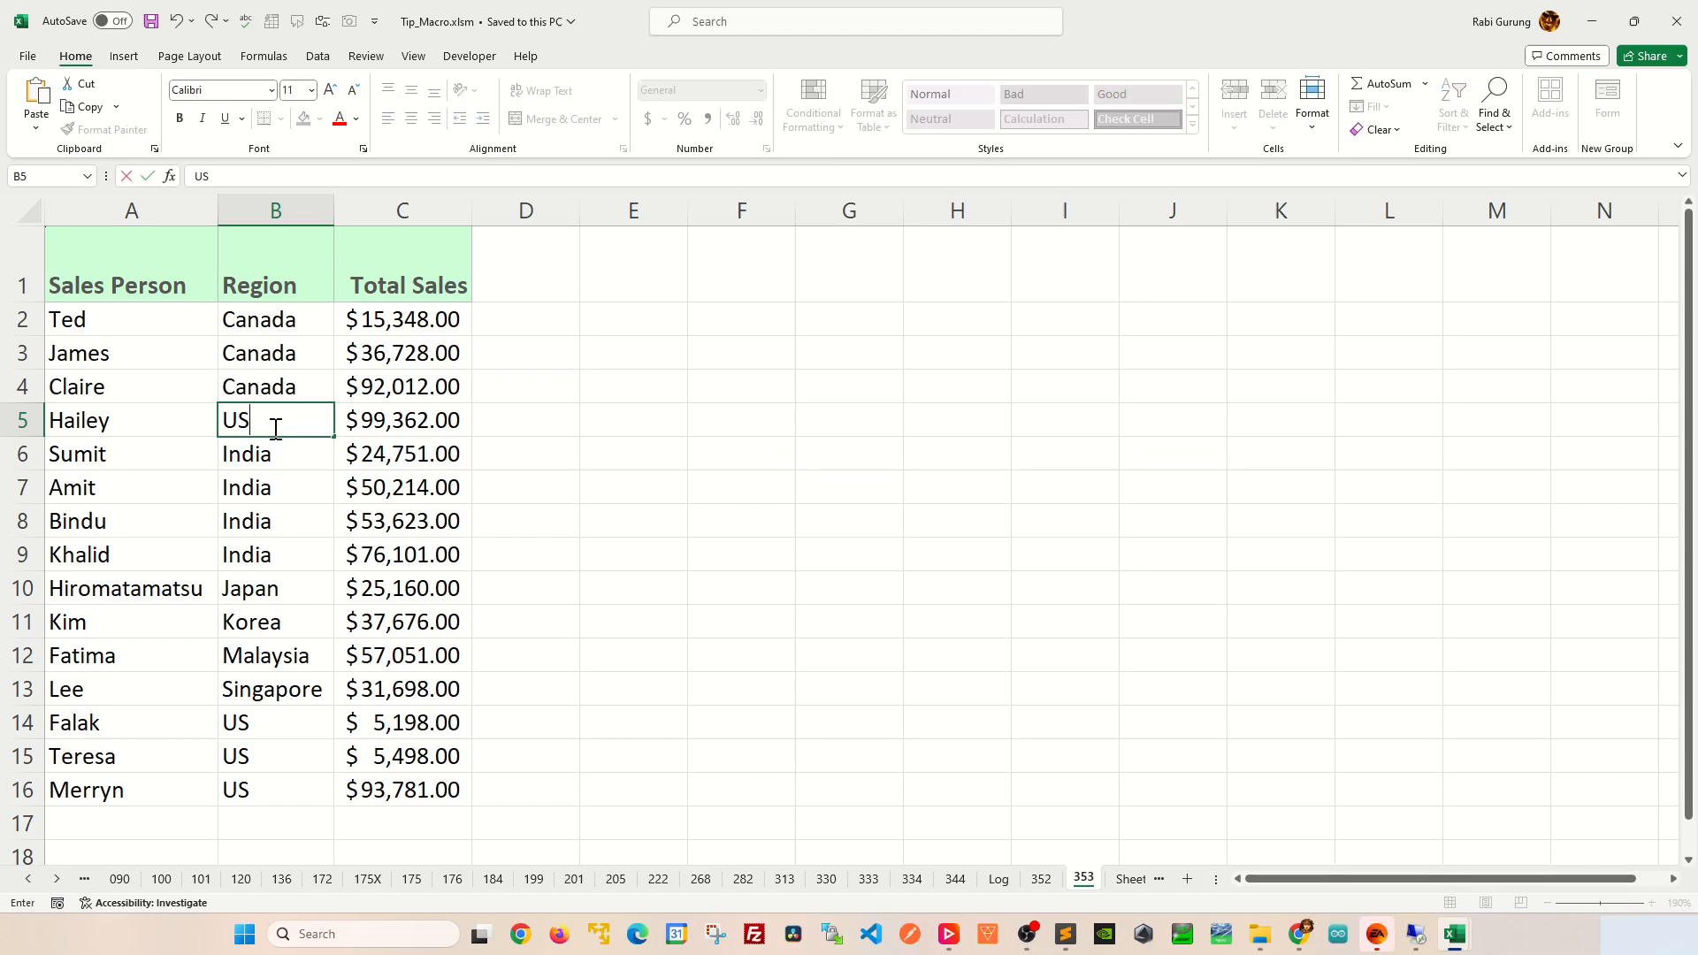